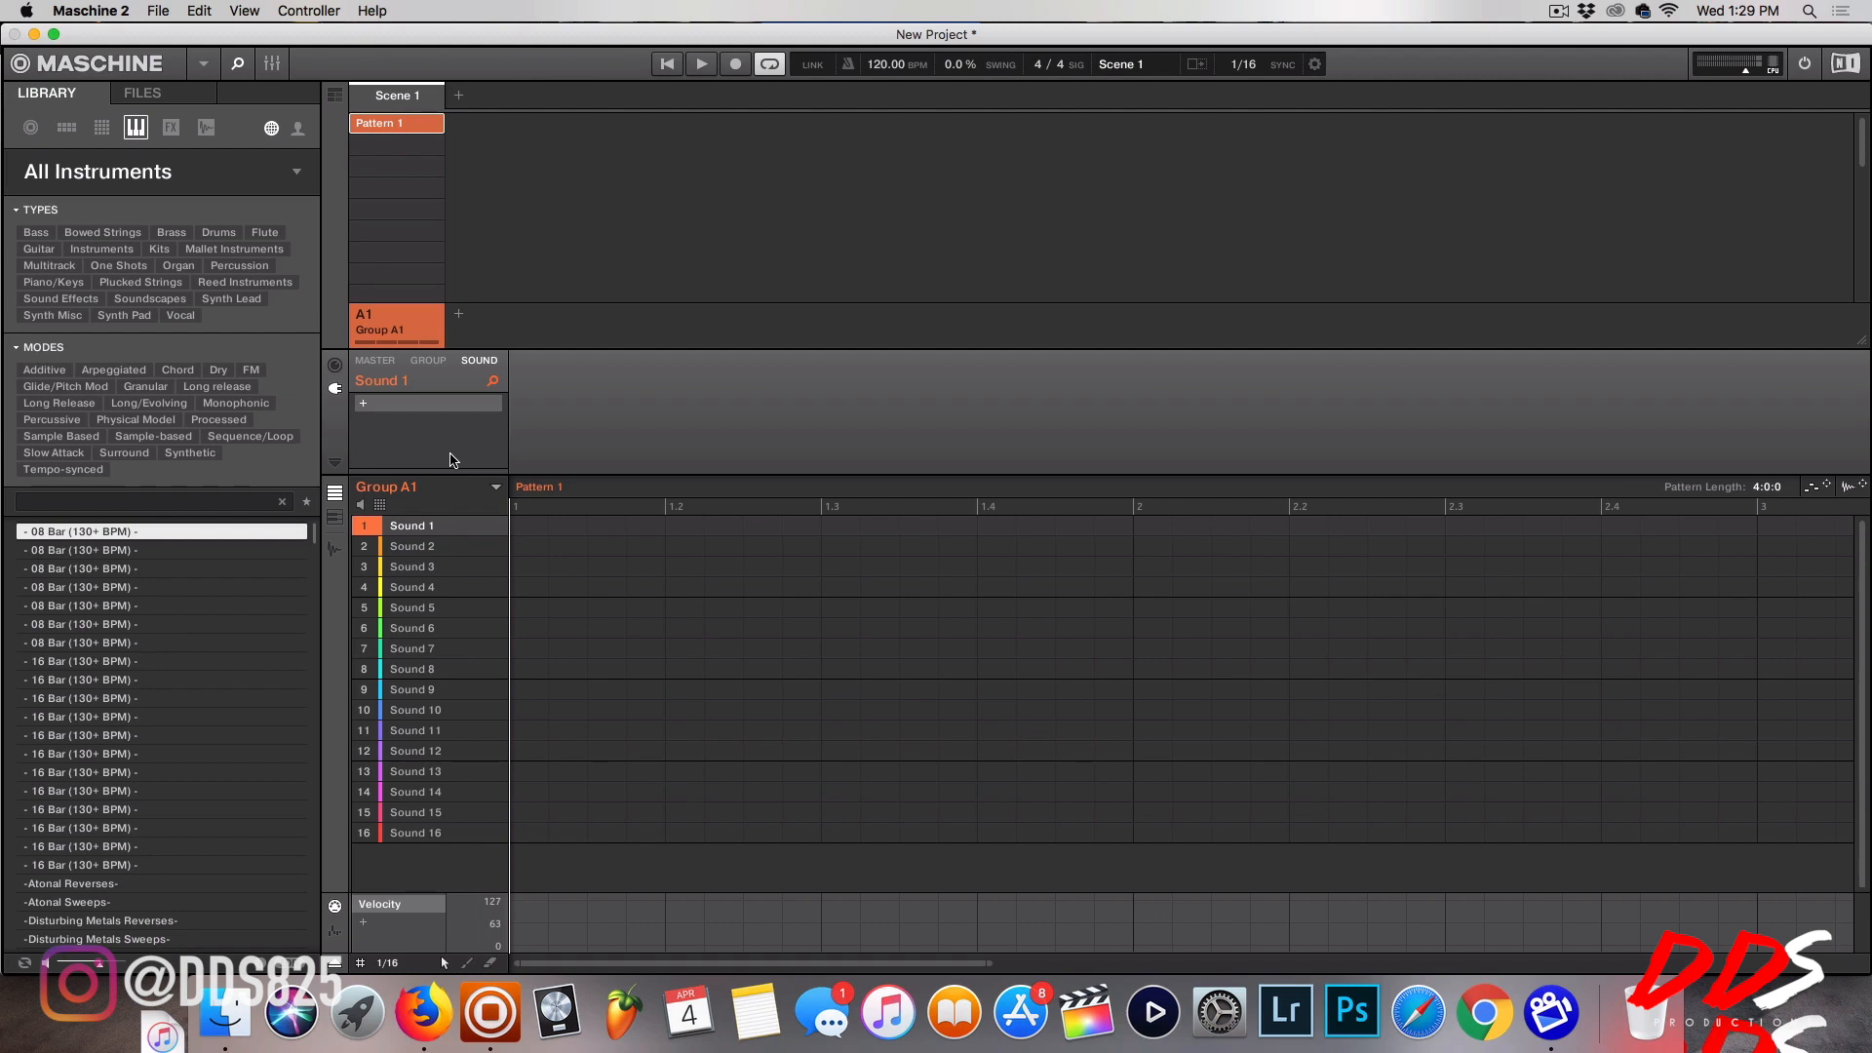
pyautogui.moveTo(427, 444)
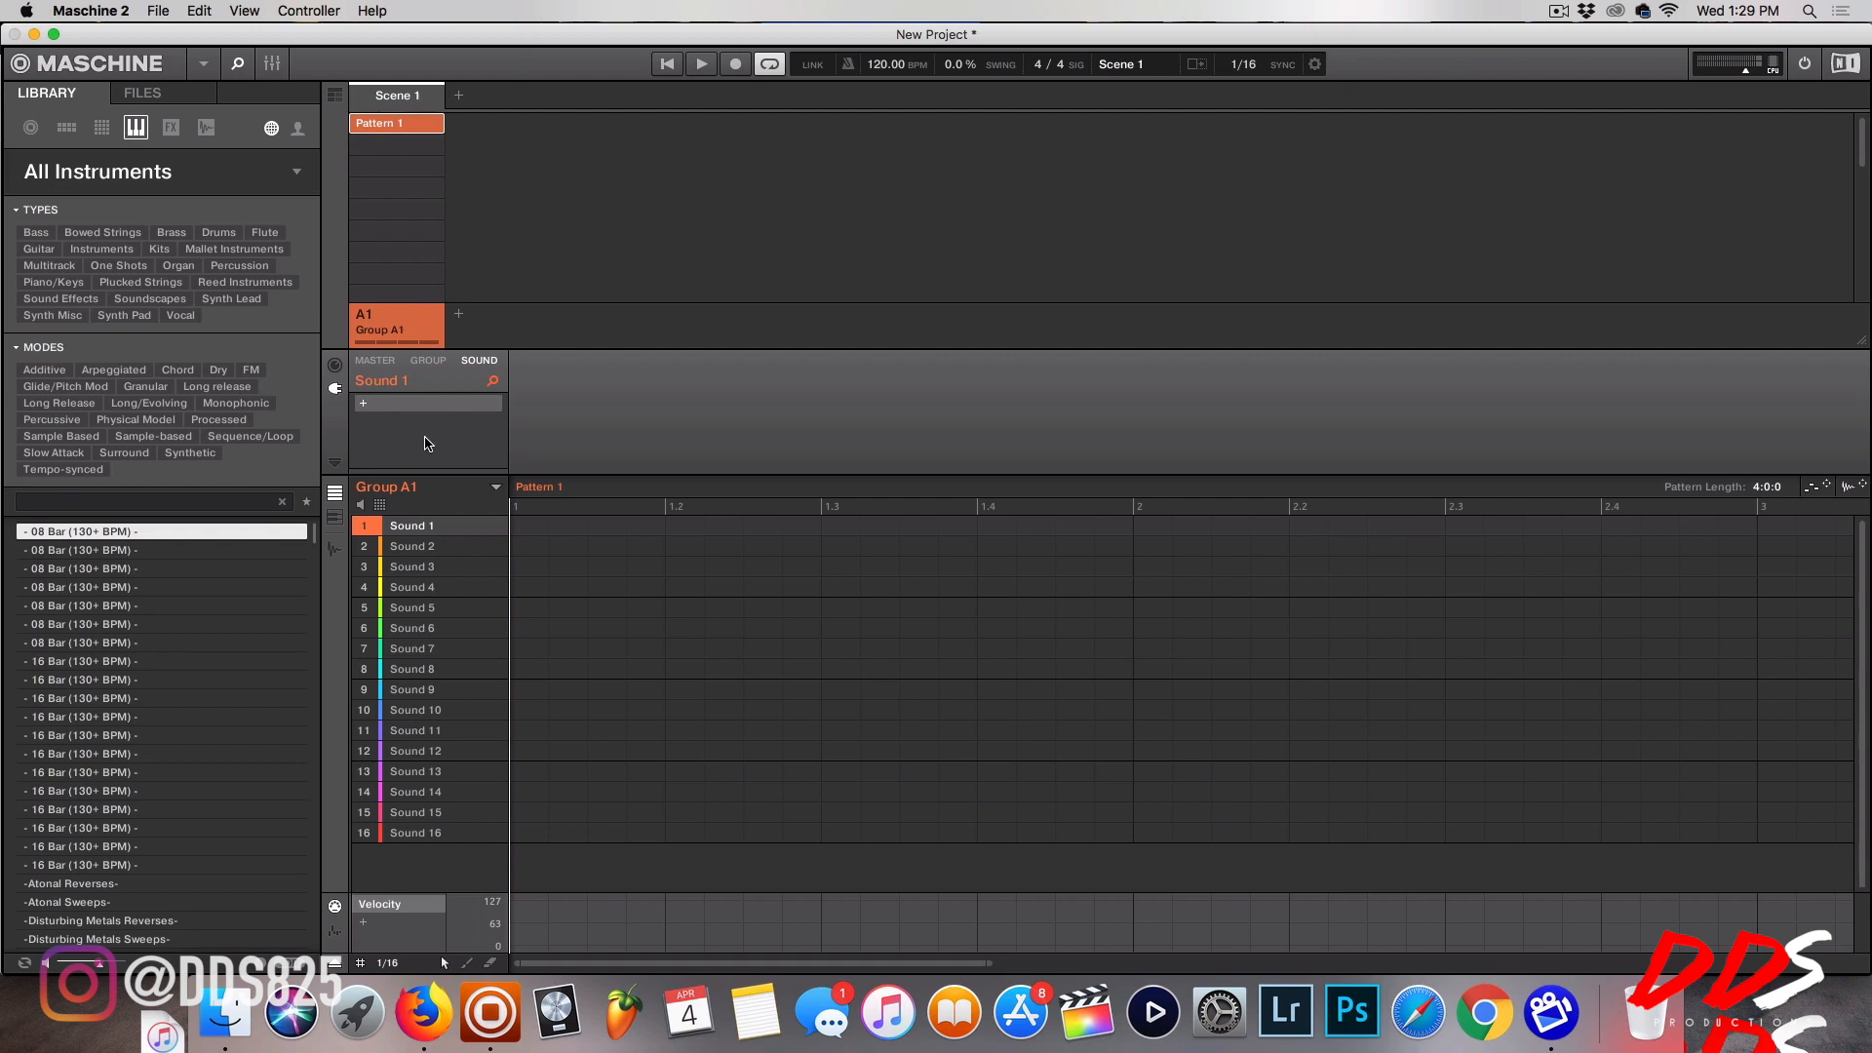
pyautogui.moveTo(271, 483)
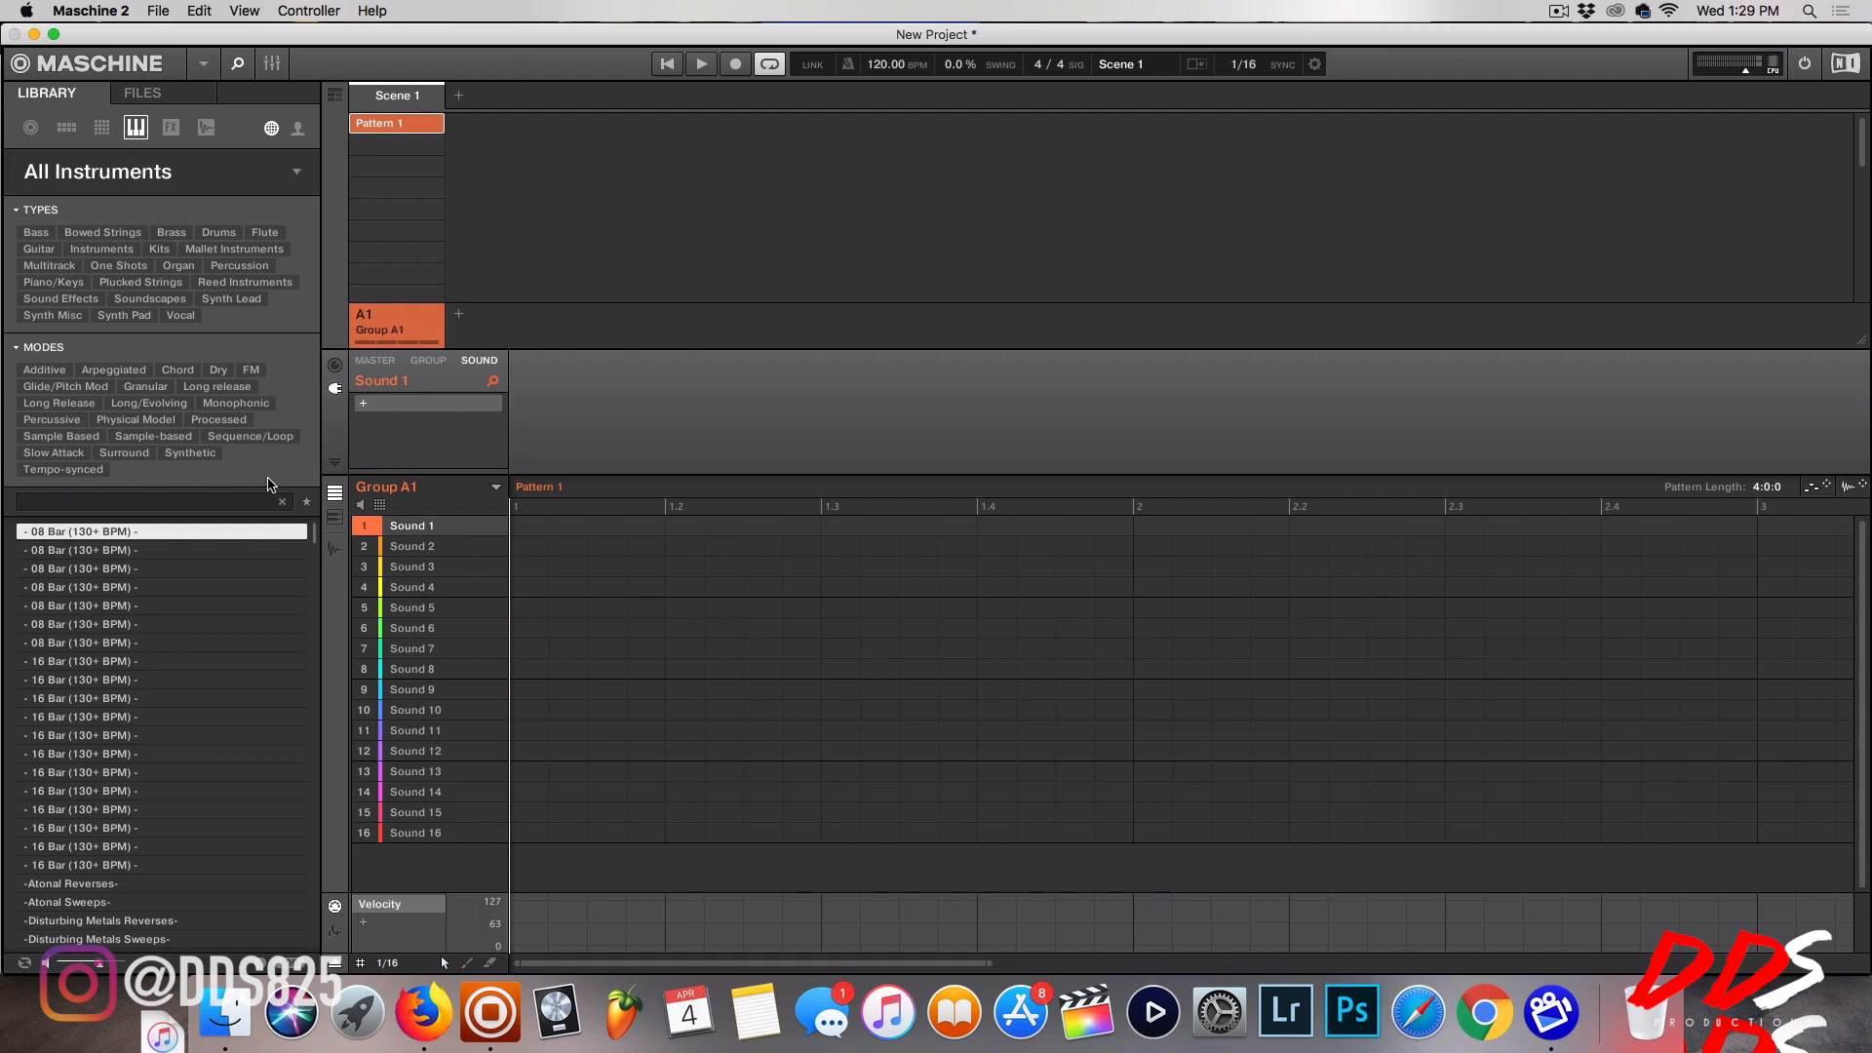
# Open Maschine 2 Preferences on the Plug-ins page to view the three registered VST folders.
pyautogui.click(98, 11)
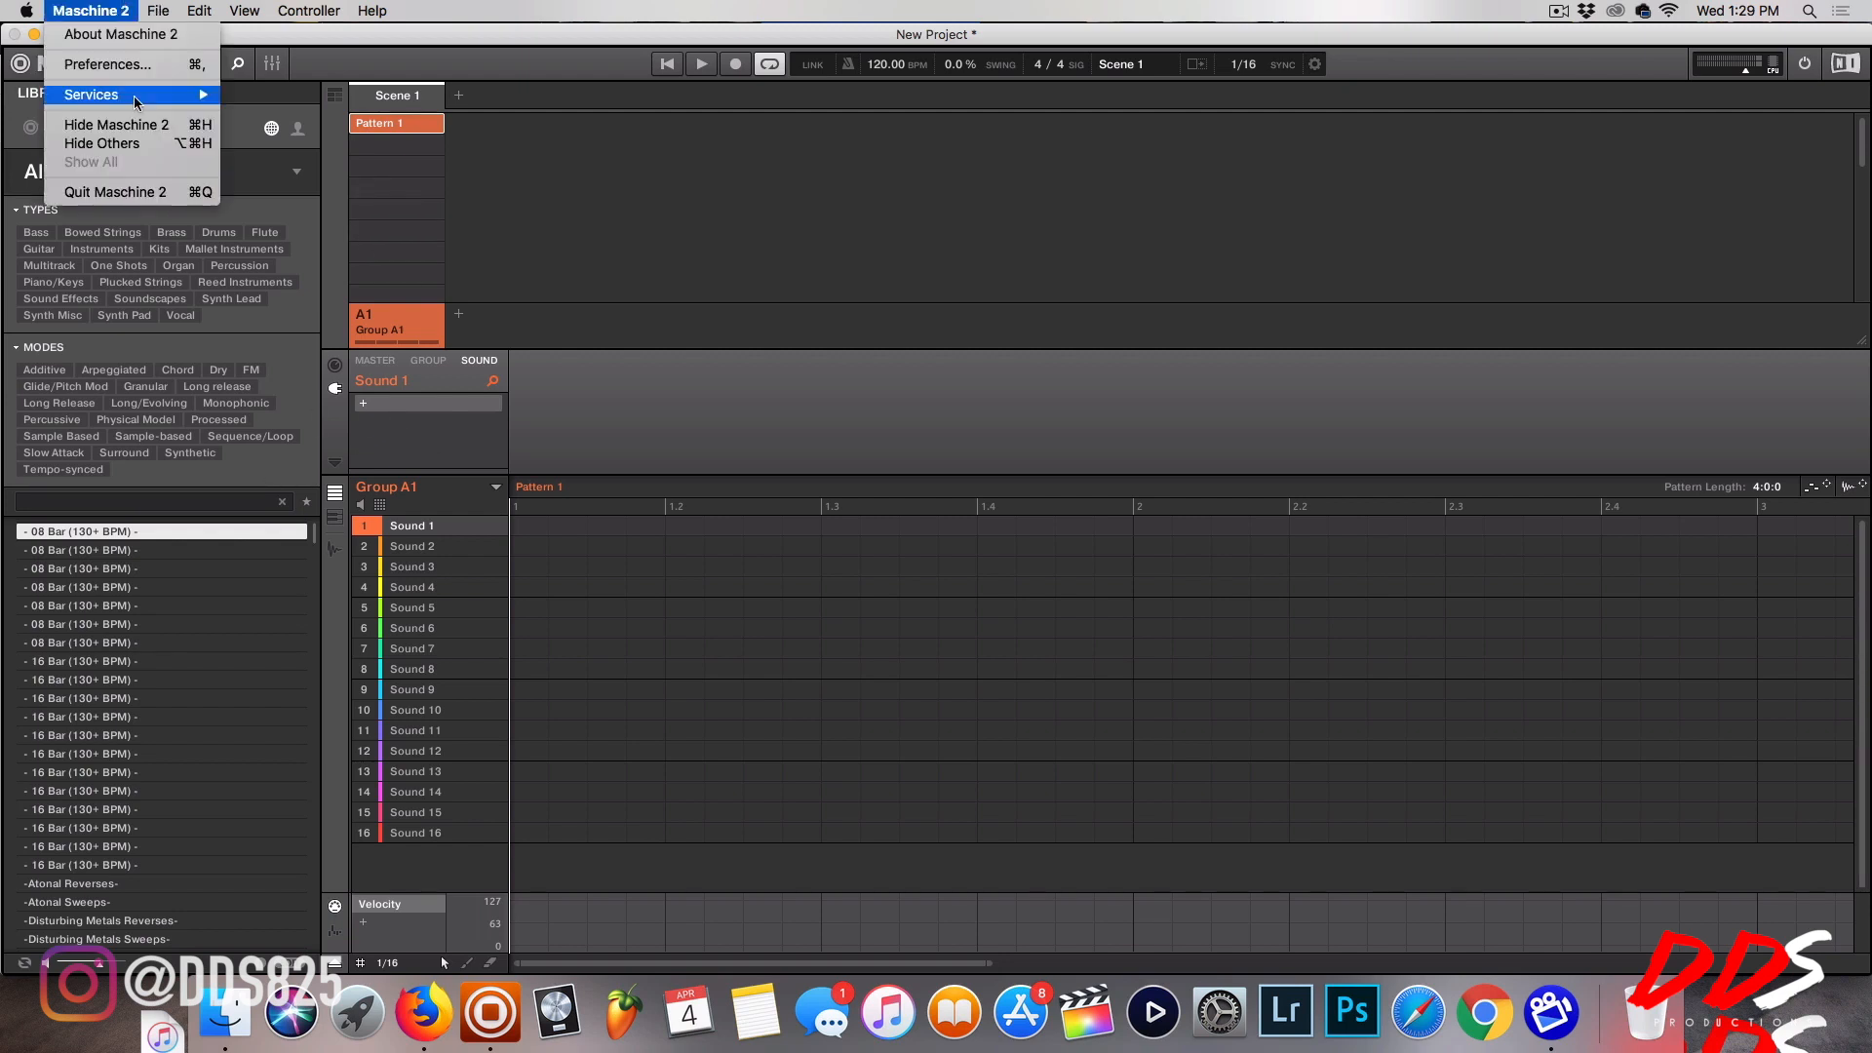
pyautogui.click(104, 64)
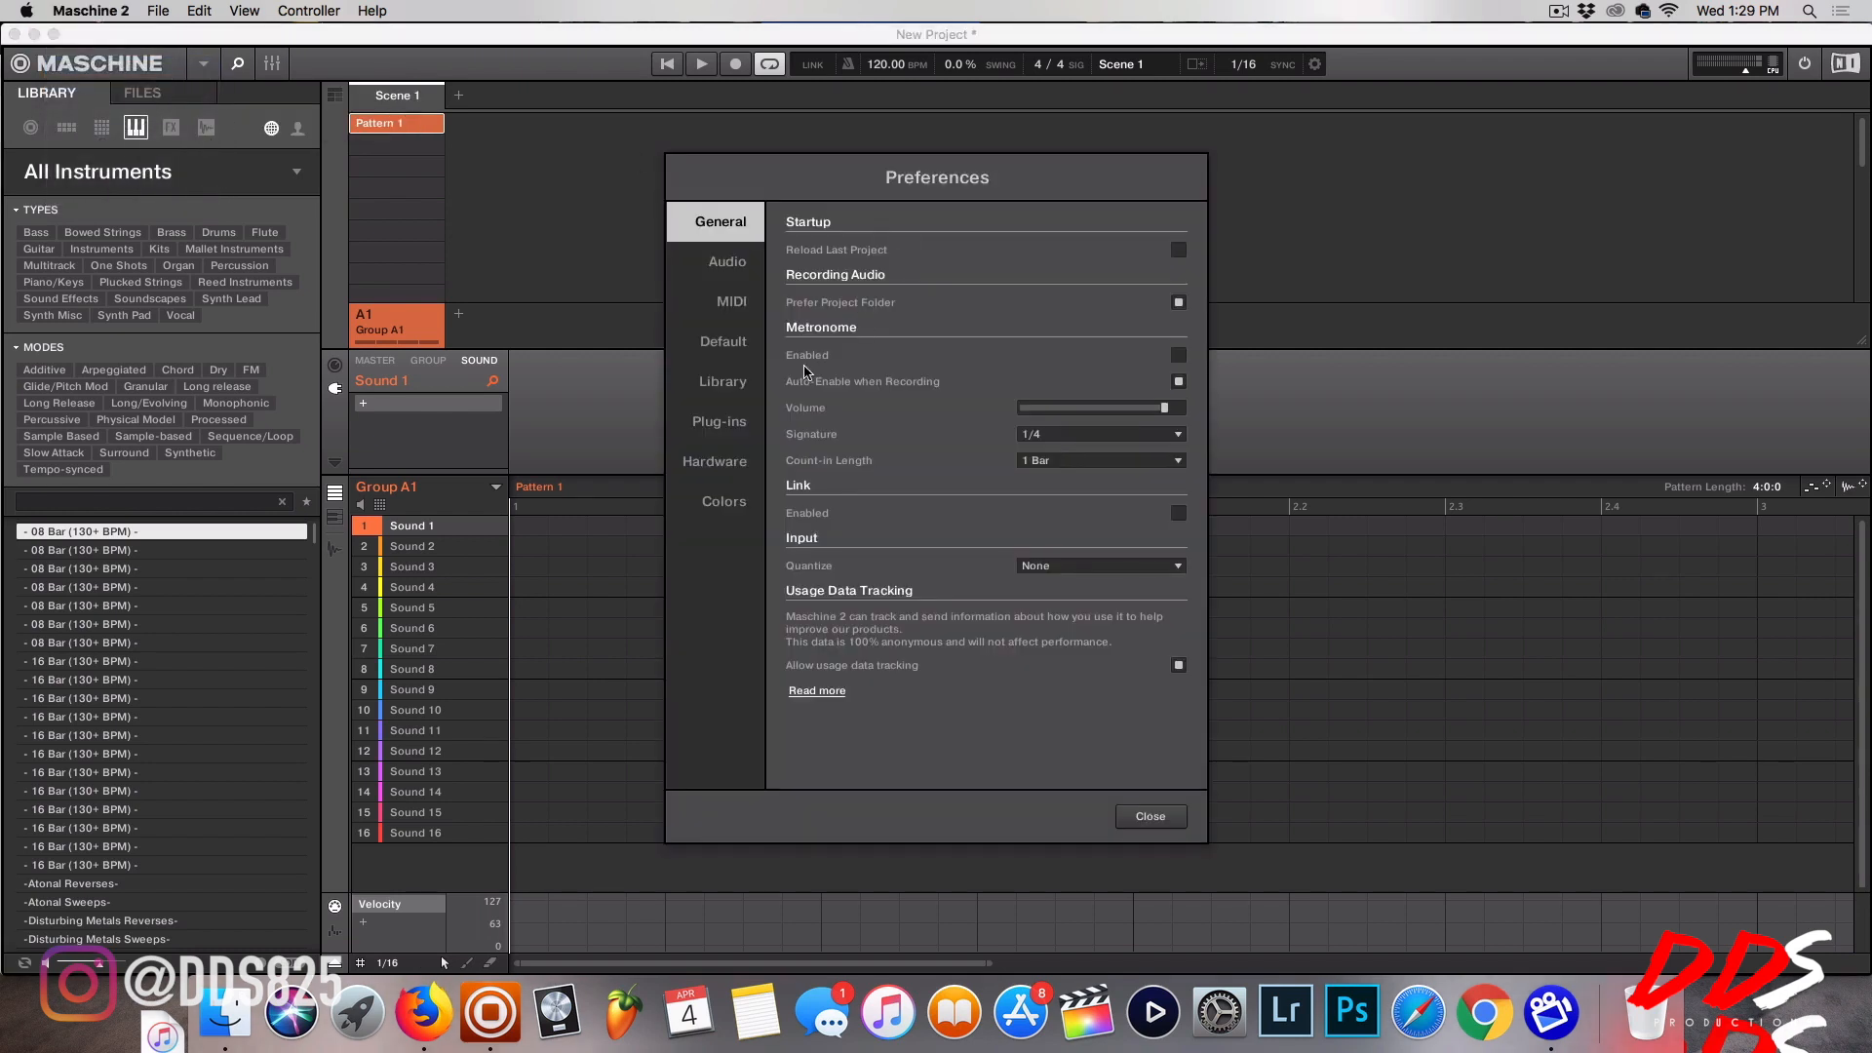
pyautogui.click(719, 421)
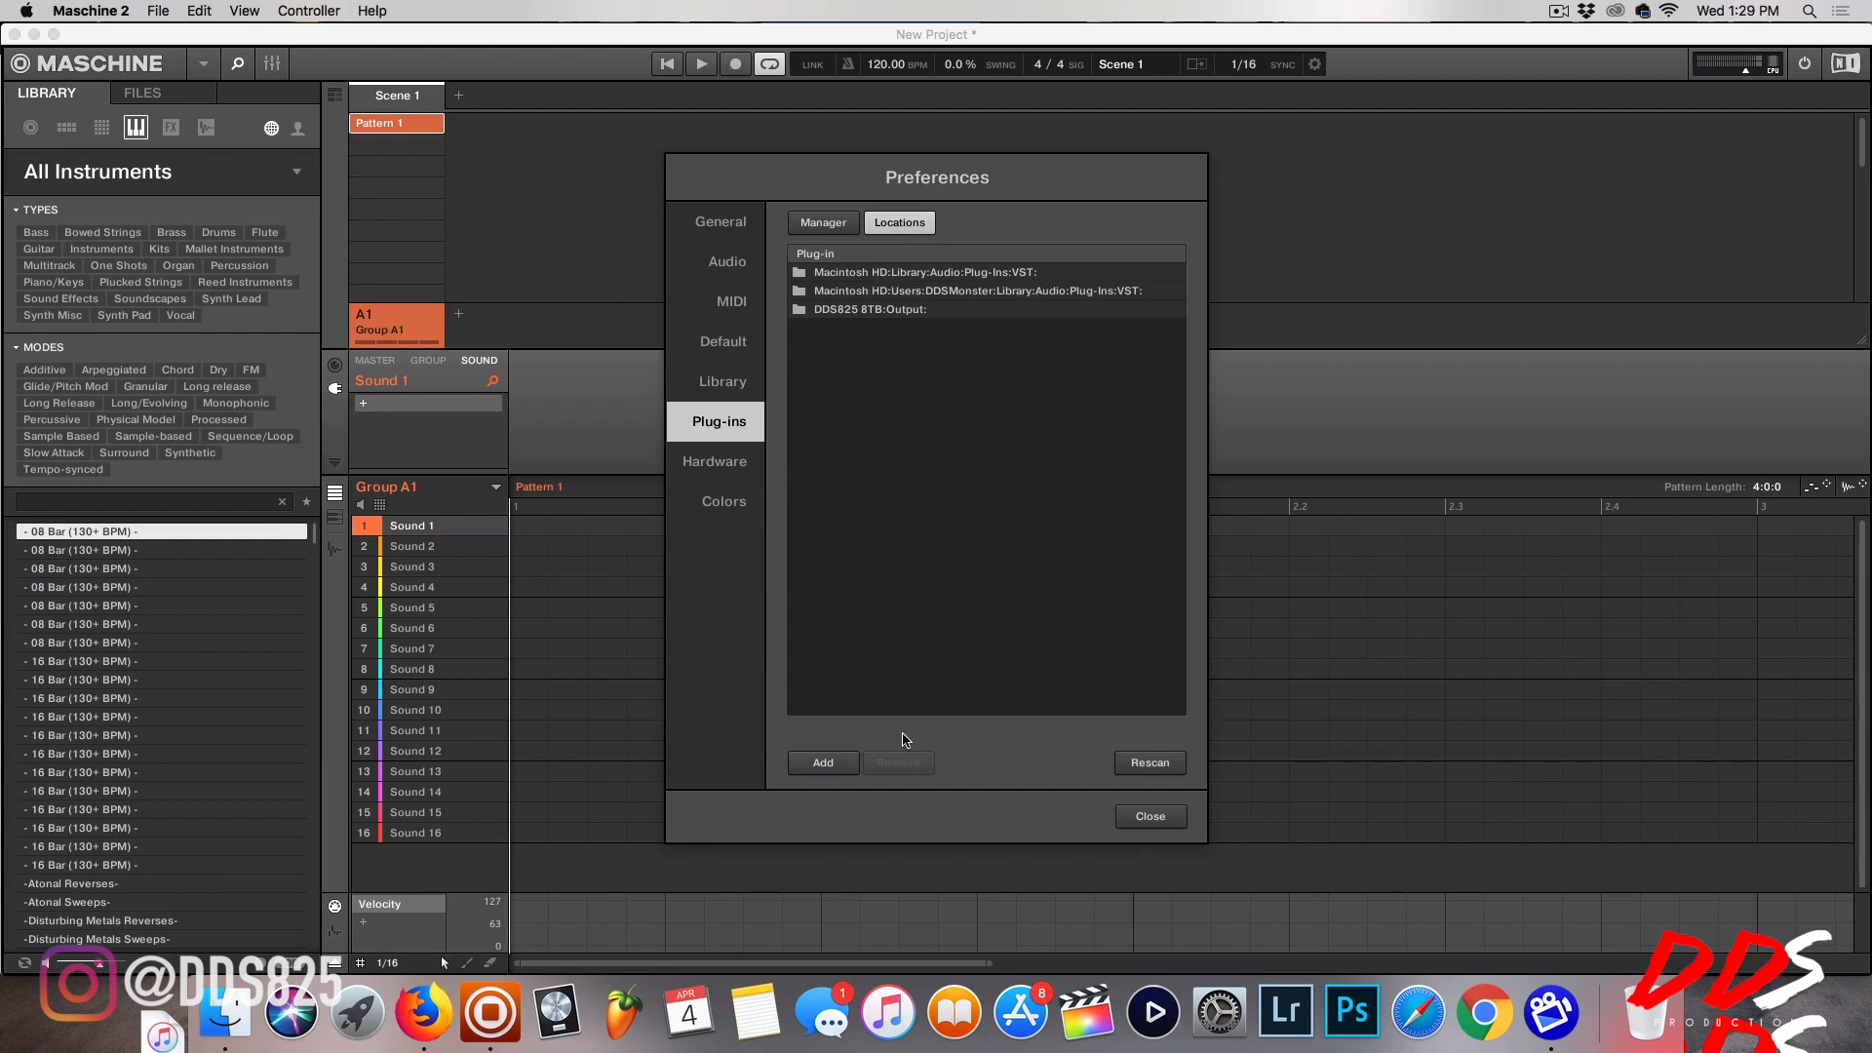
pyautogui.moveTo(868, 704)
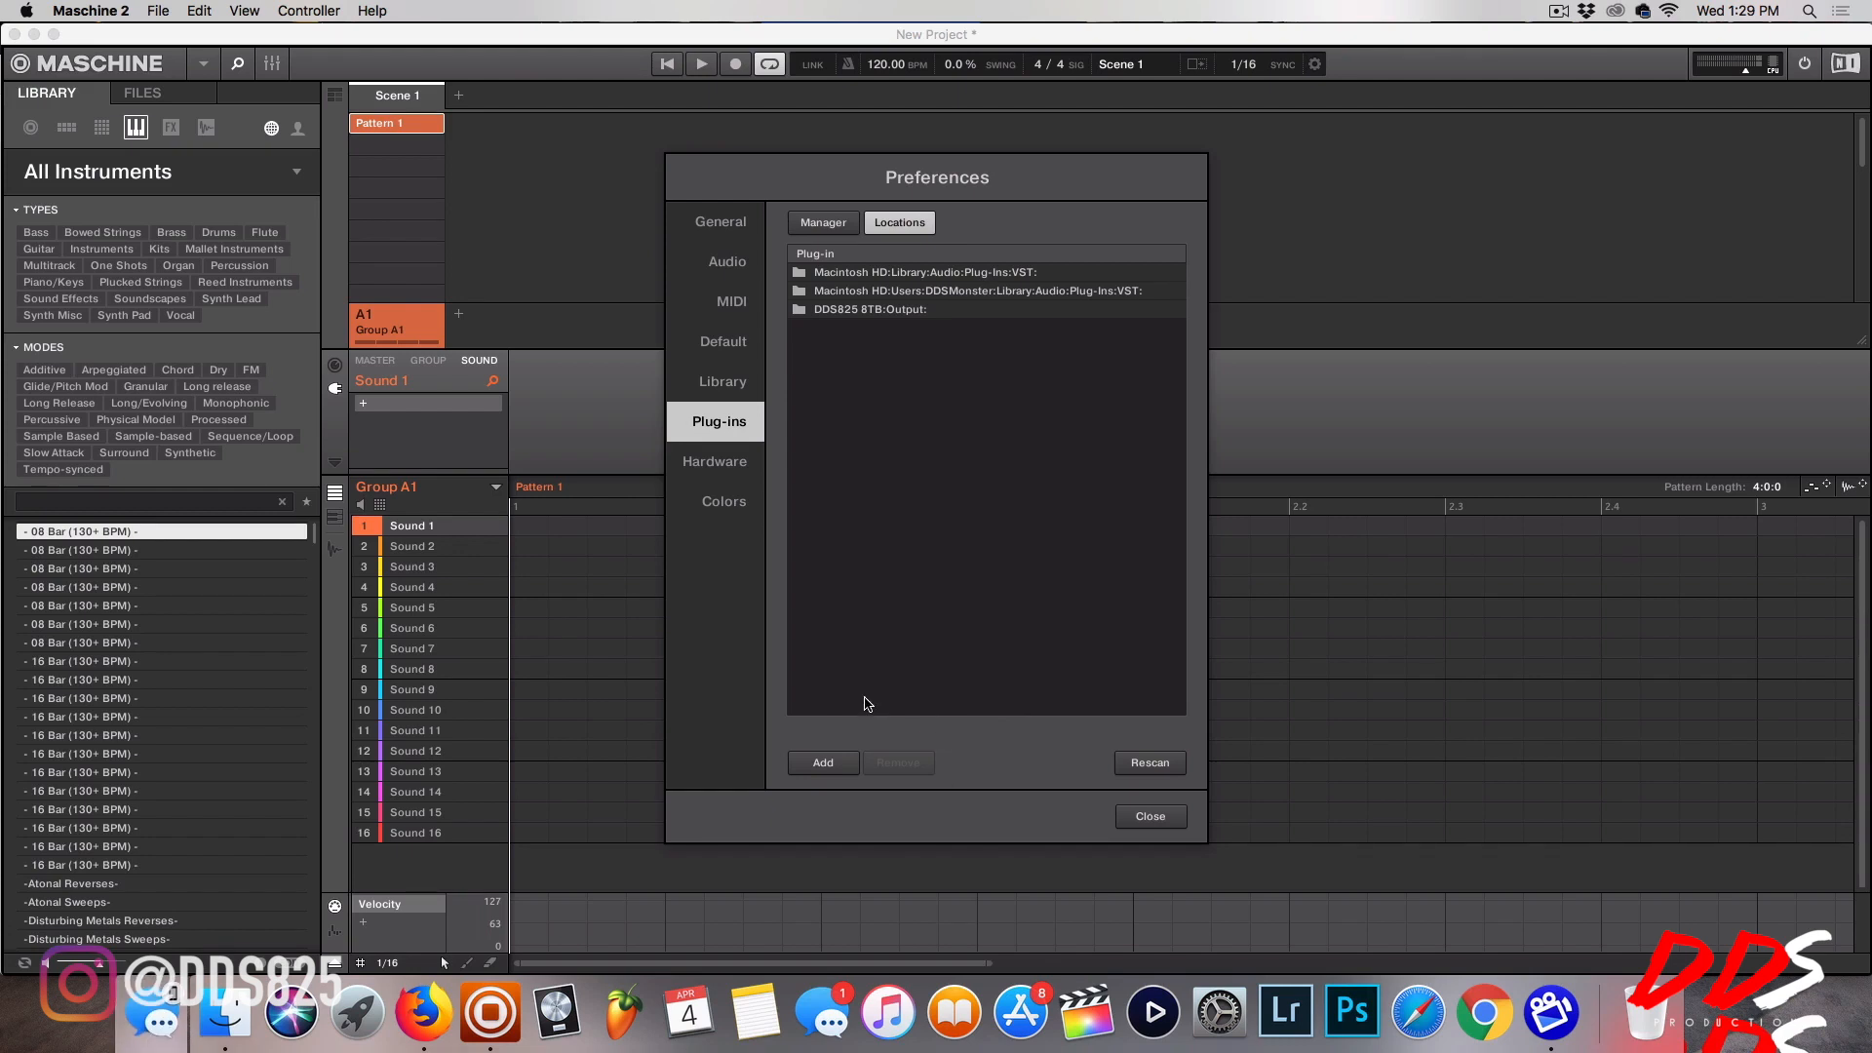
pyautogui.moveTo(1173, 816)
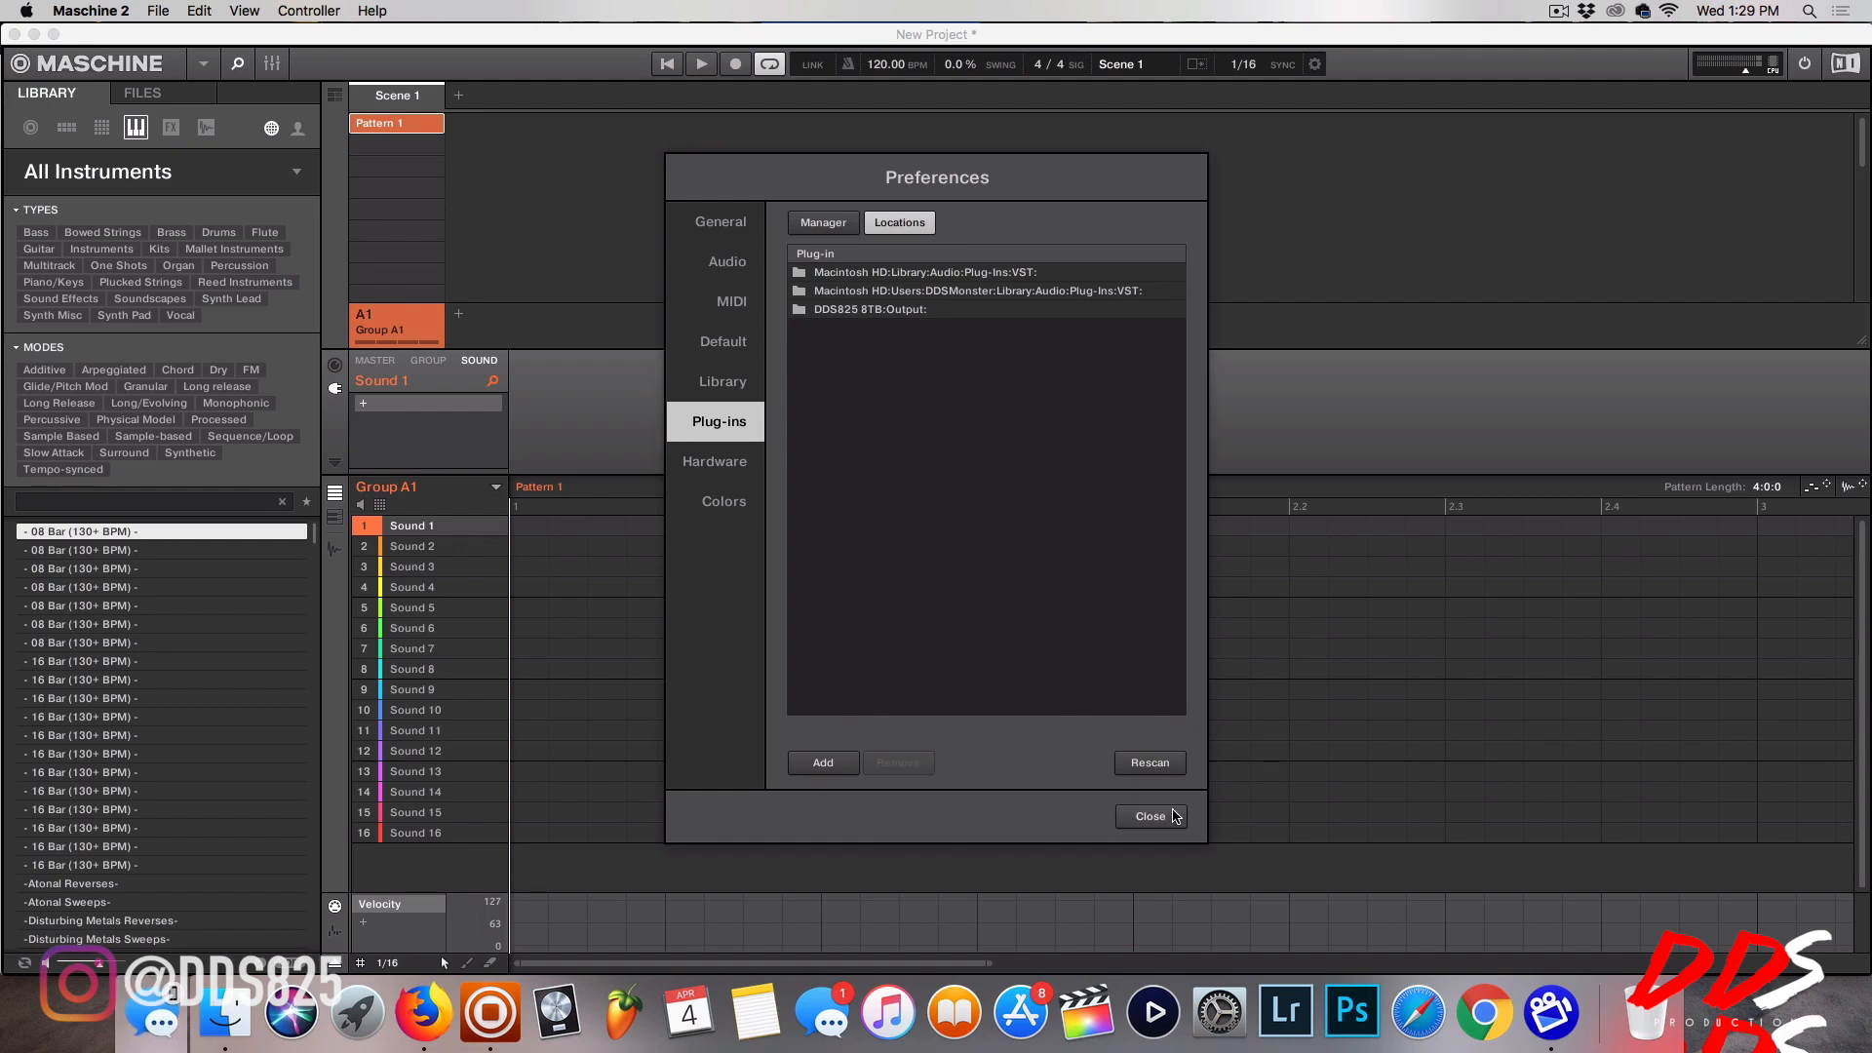
# Close Preferences and browse vendor-grouped instruments like Native Instruments, Arturia, Heavyocity and Output.
pyautogui.click(1150, 816)
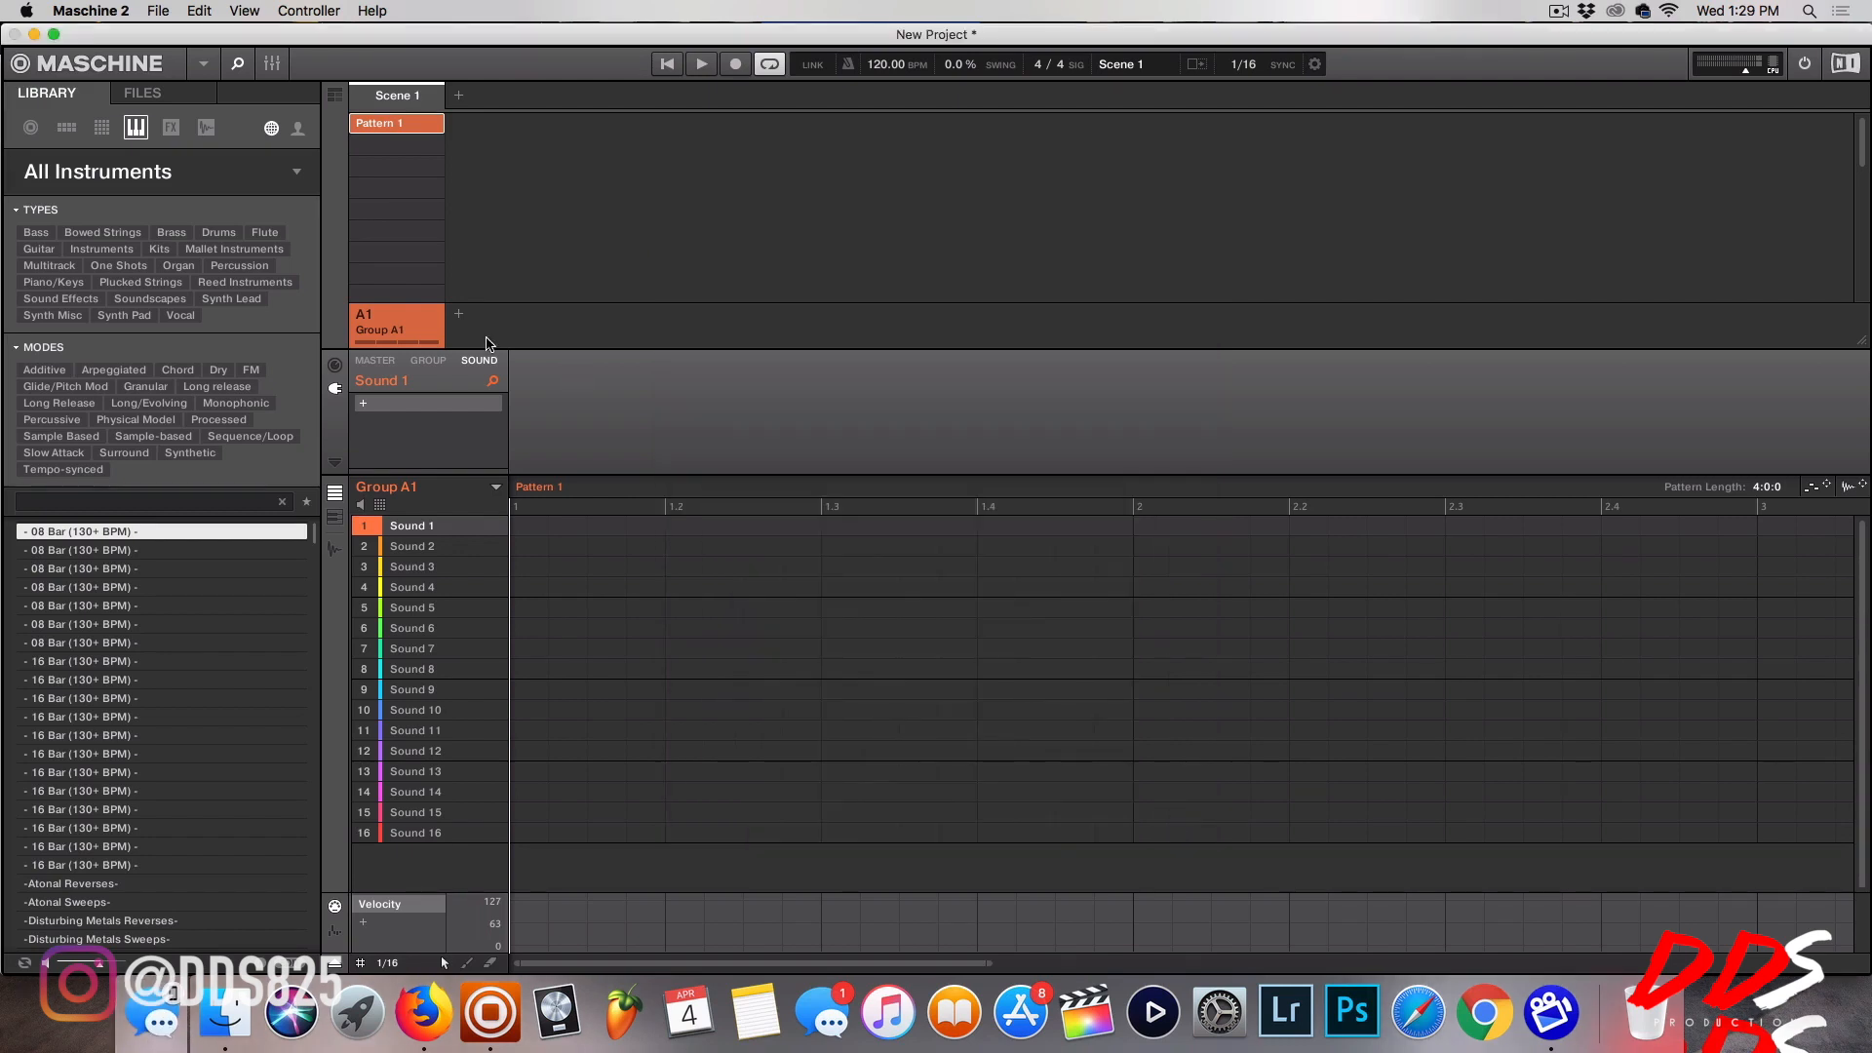
pyautogui.moveTo(222, 188)
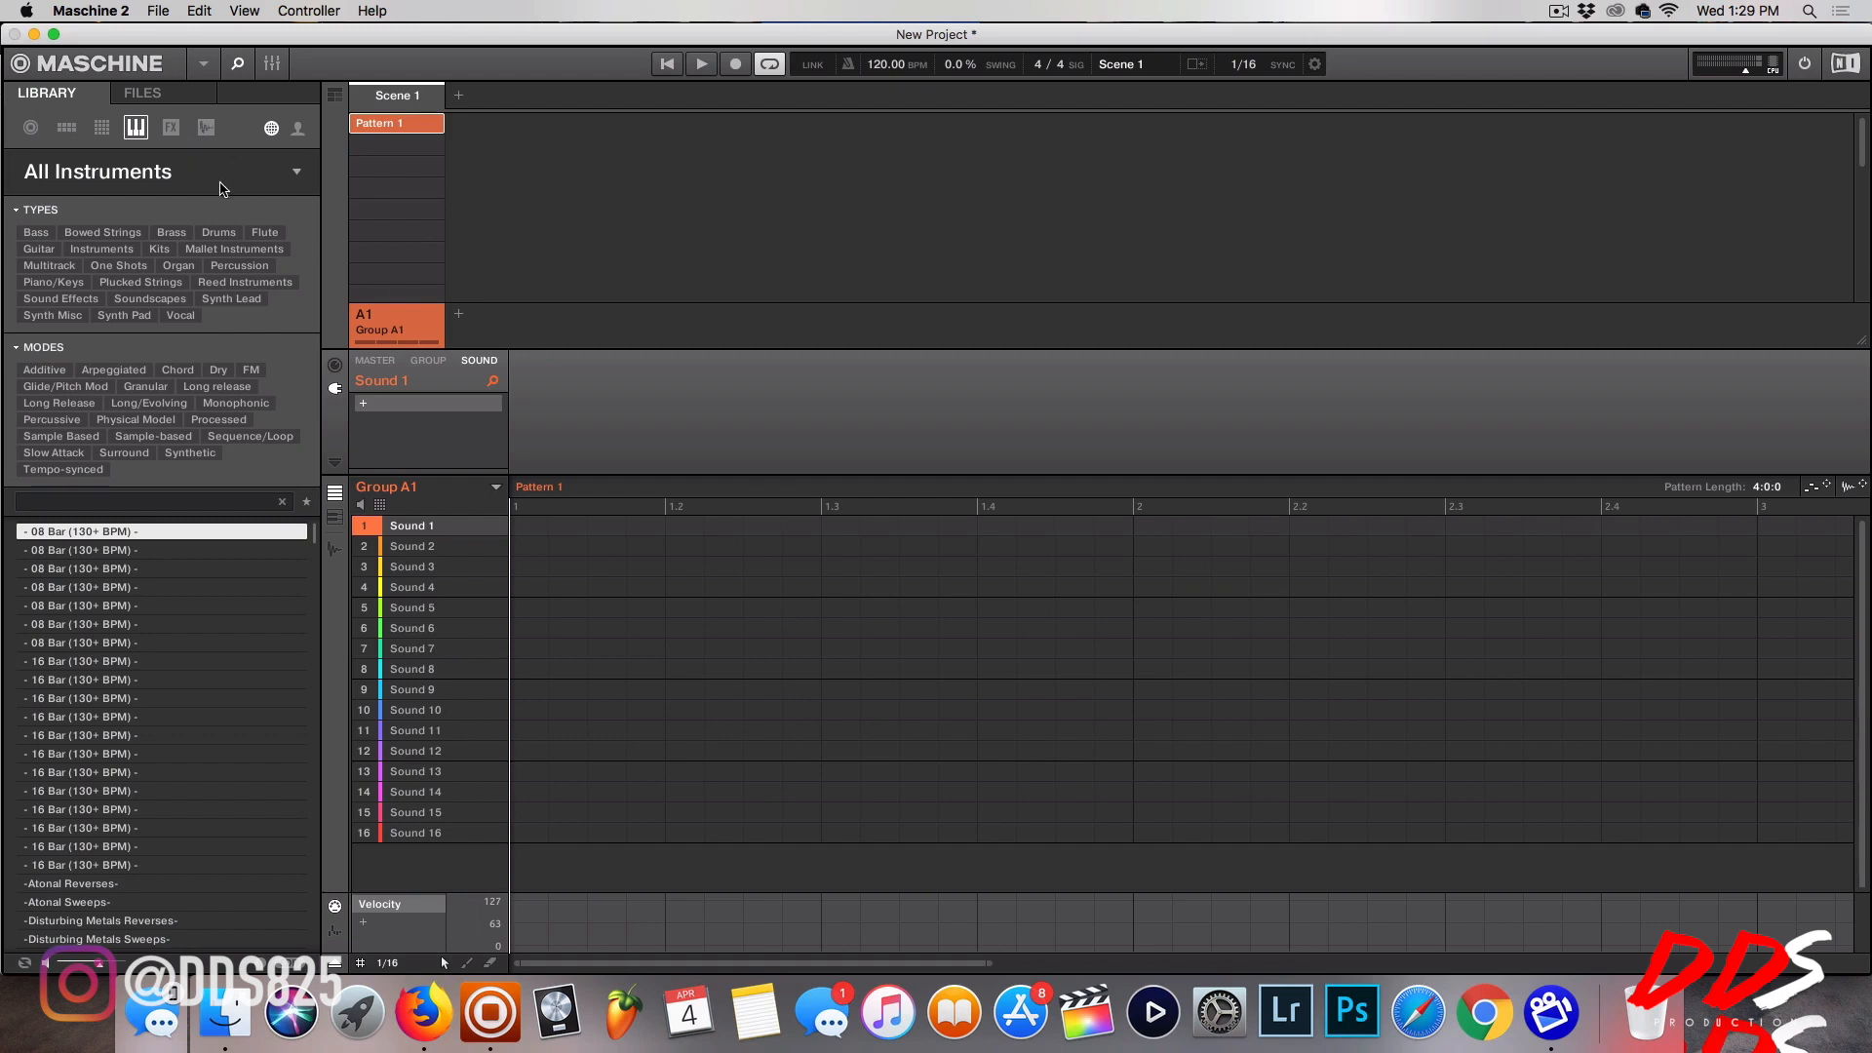
pyautogui.moveTo(234, 185)
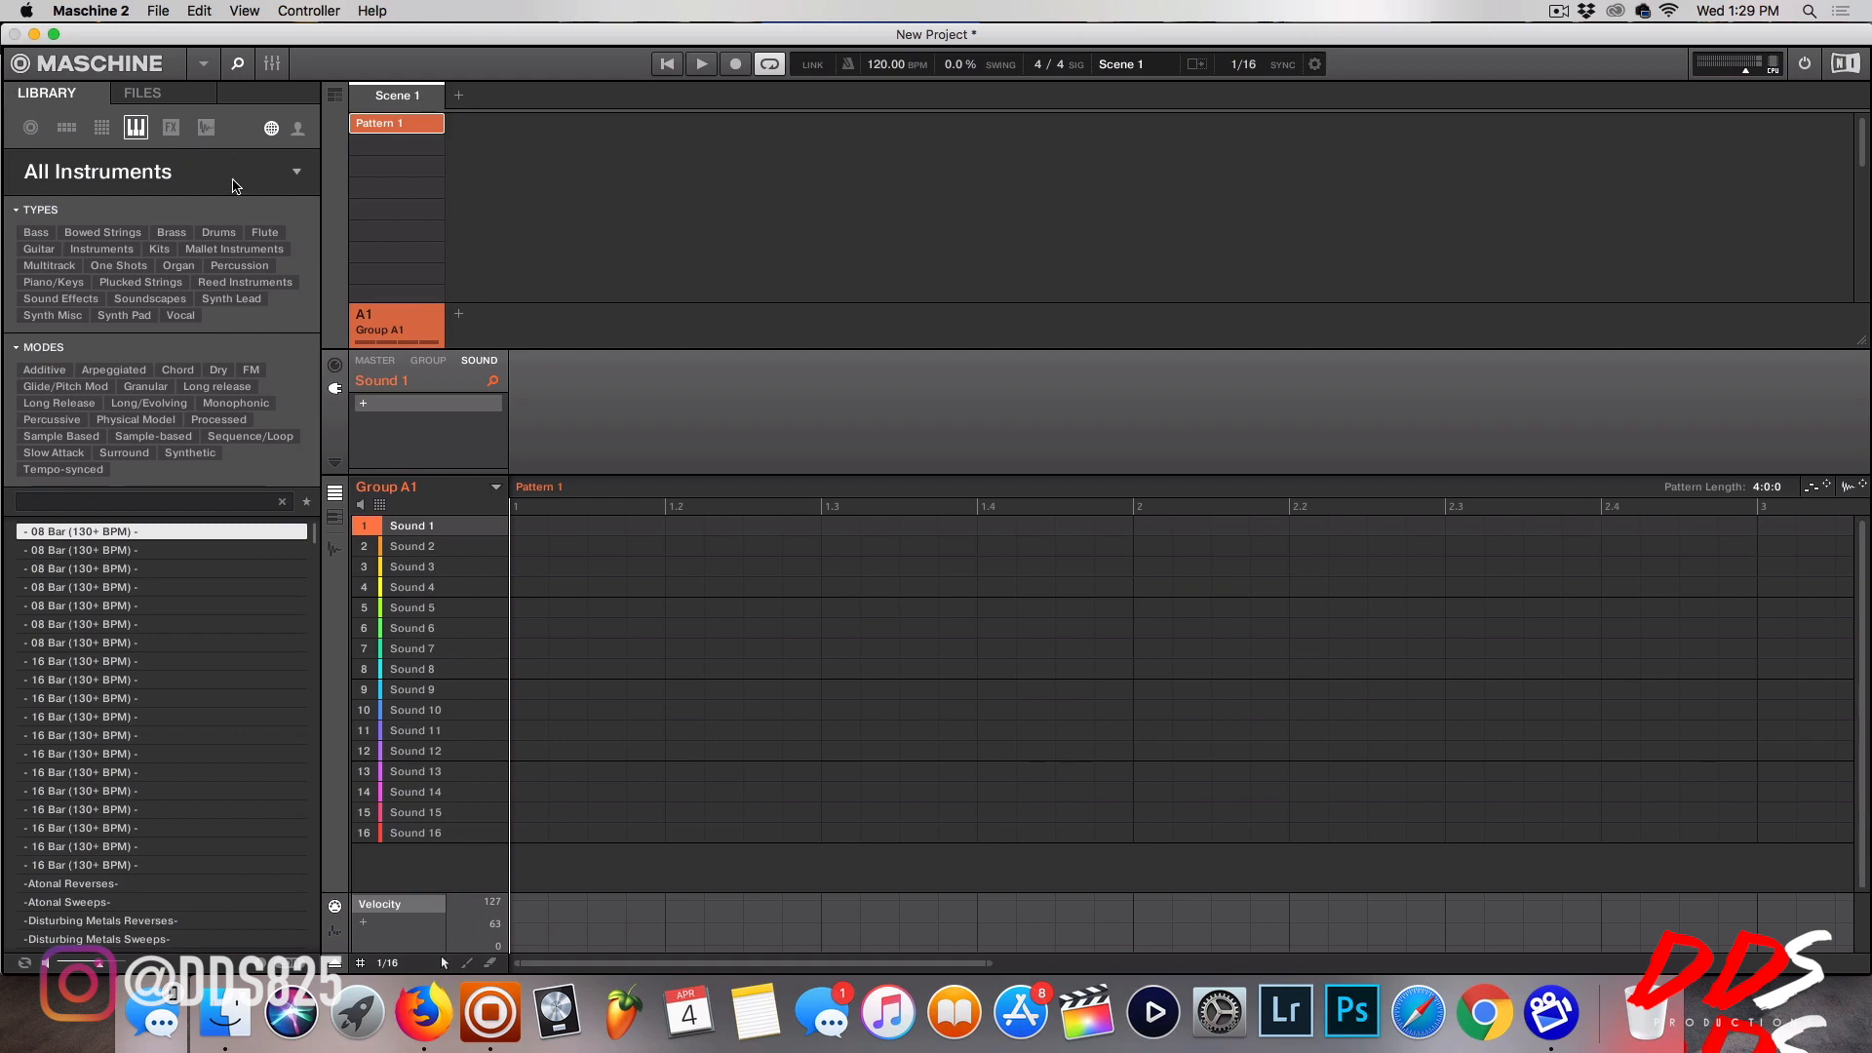
pyautogui.moveTo(218, 189)
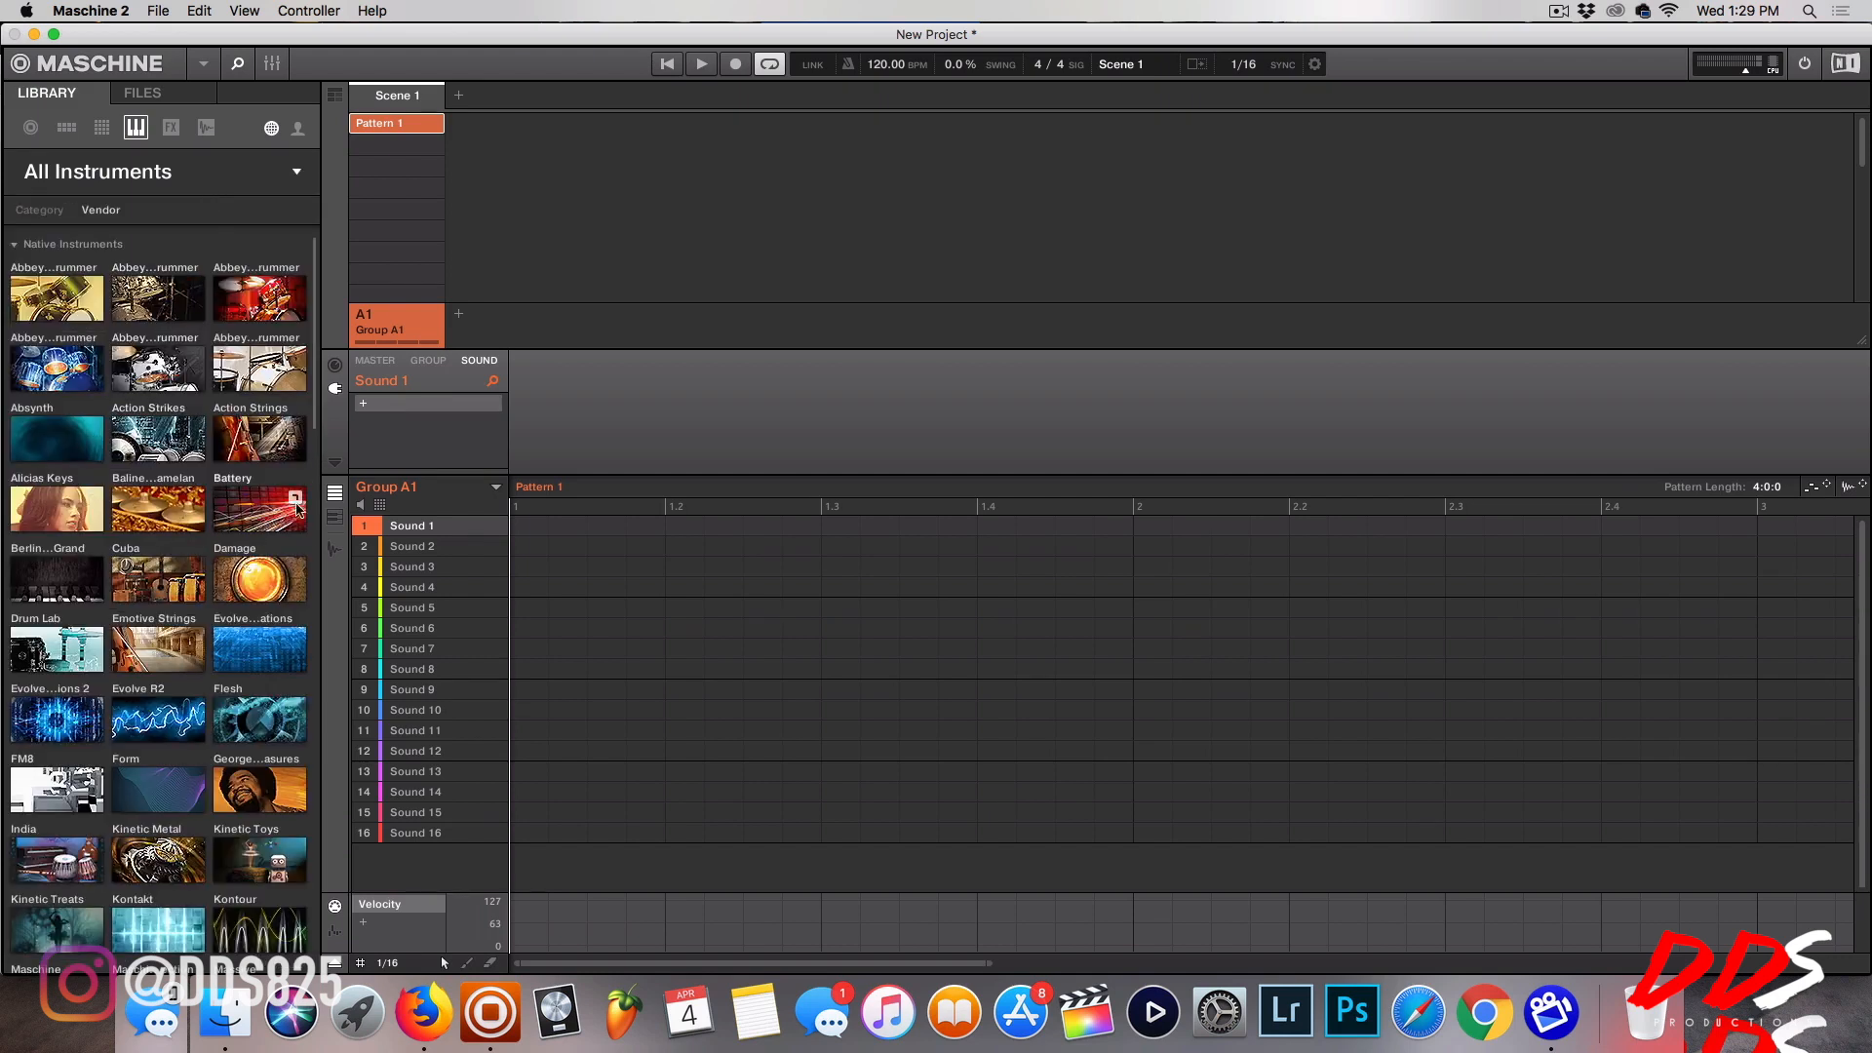
pyautogui.moveTo(176, 401)
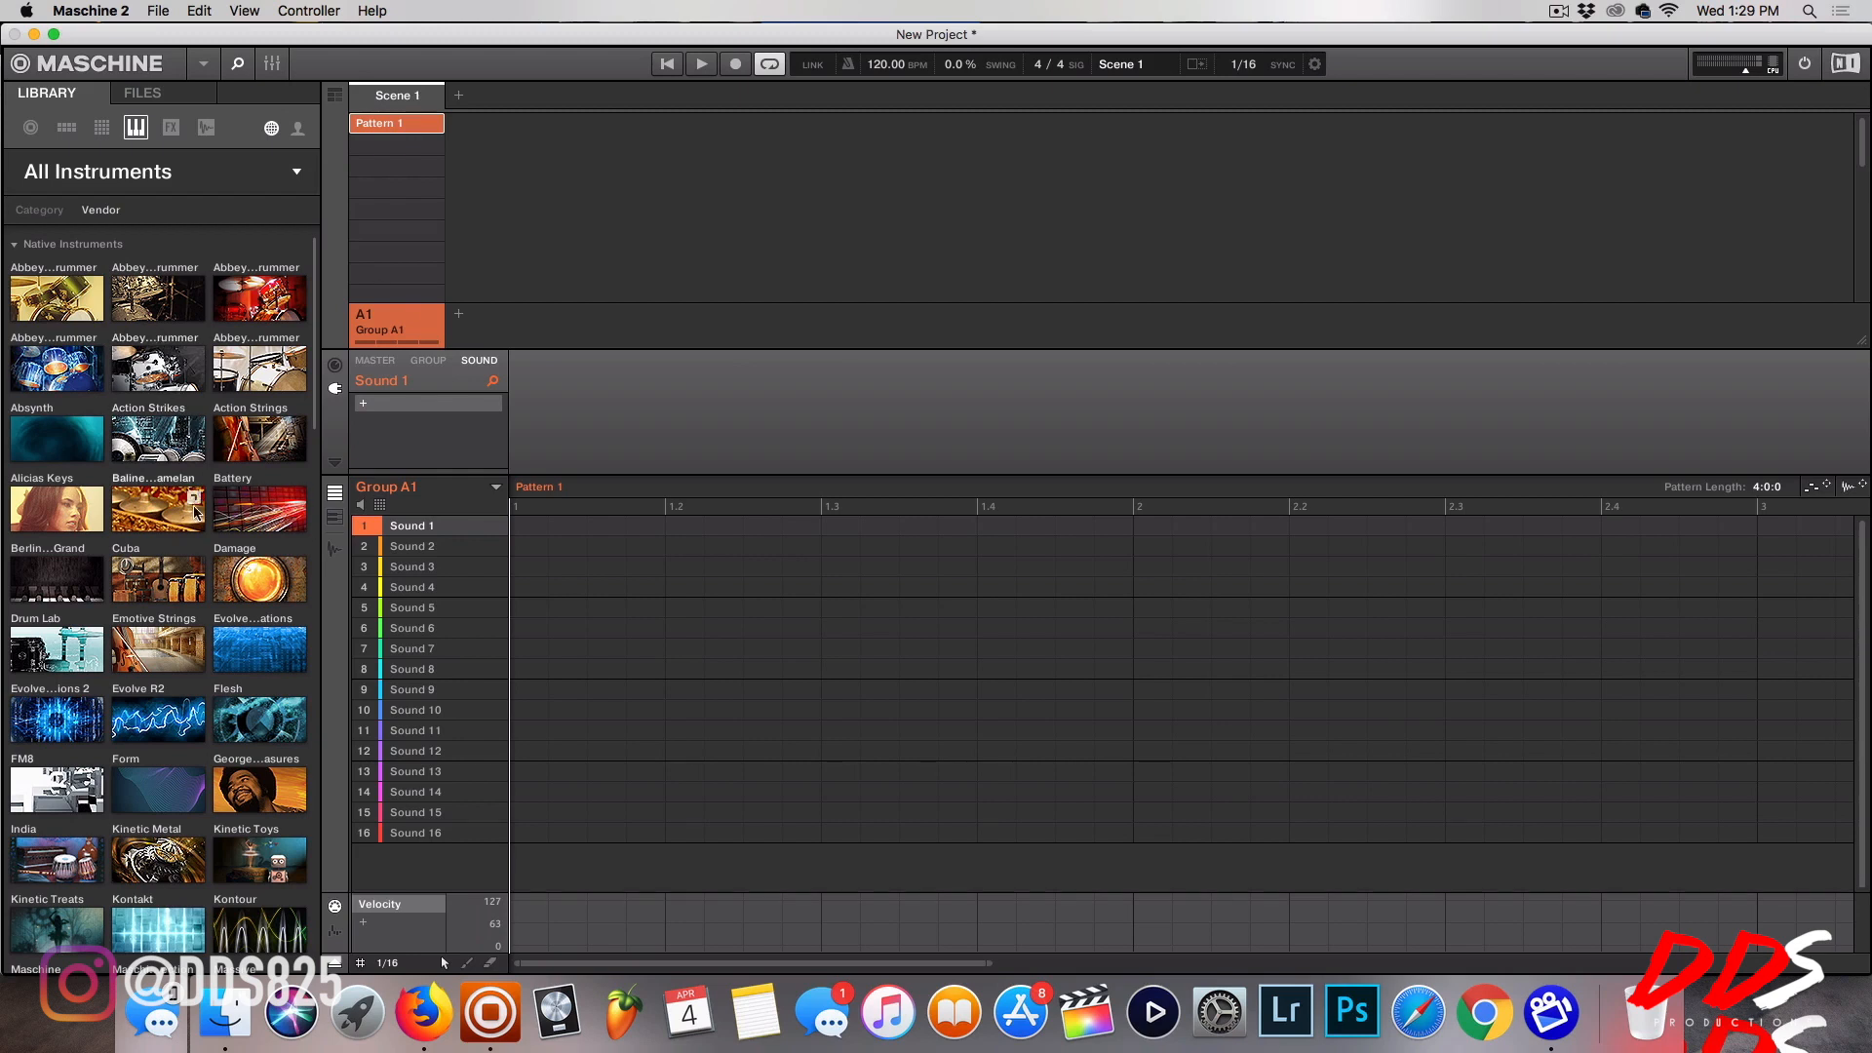
pyautogui.scroll(-3)
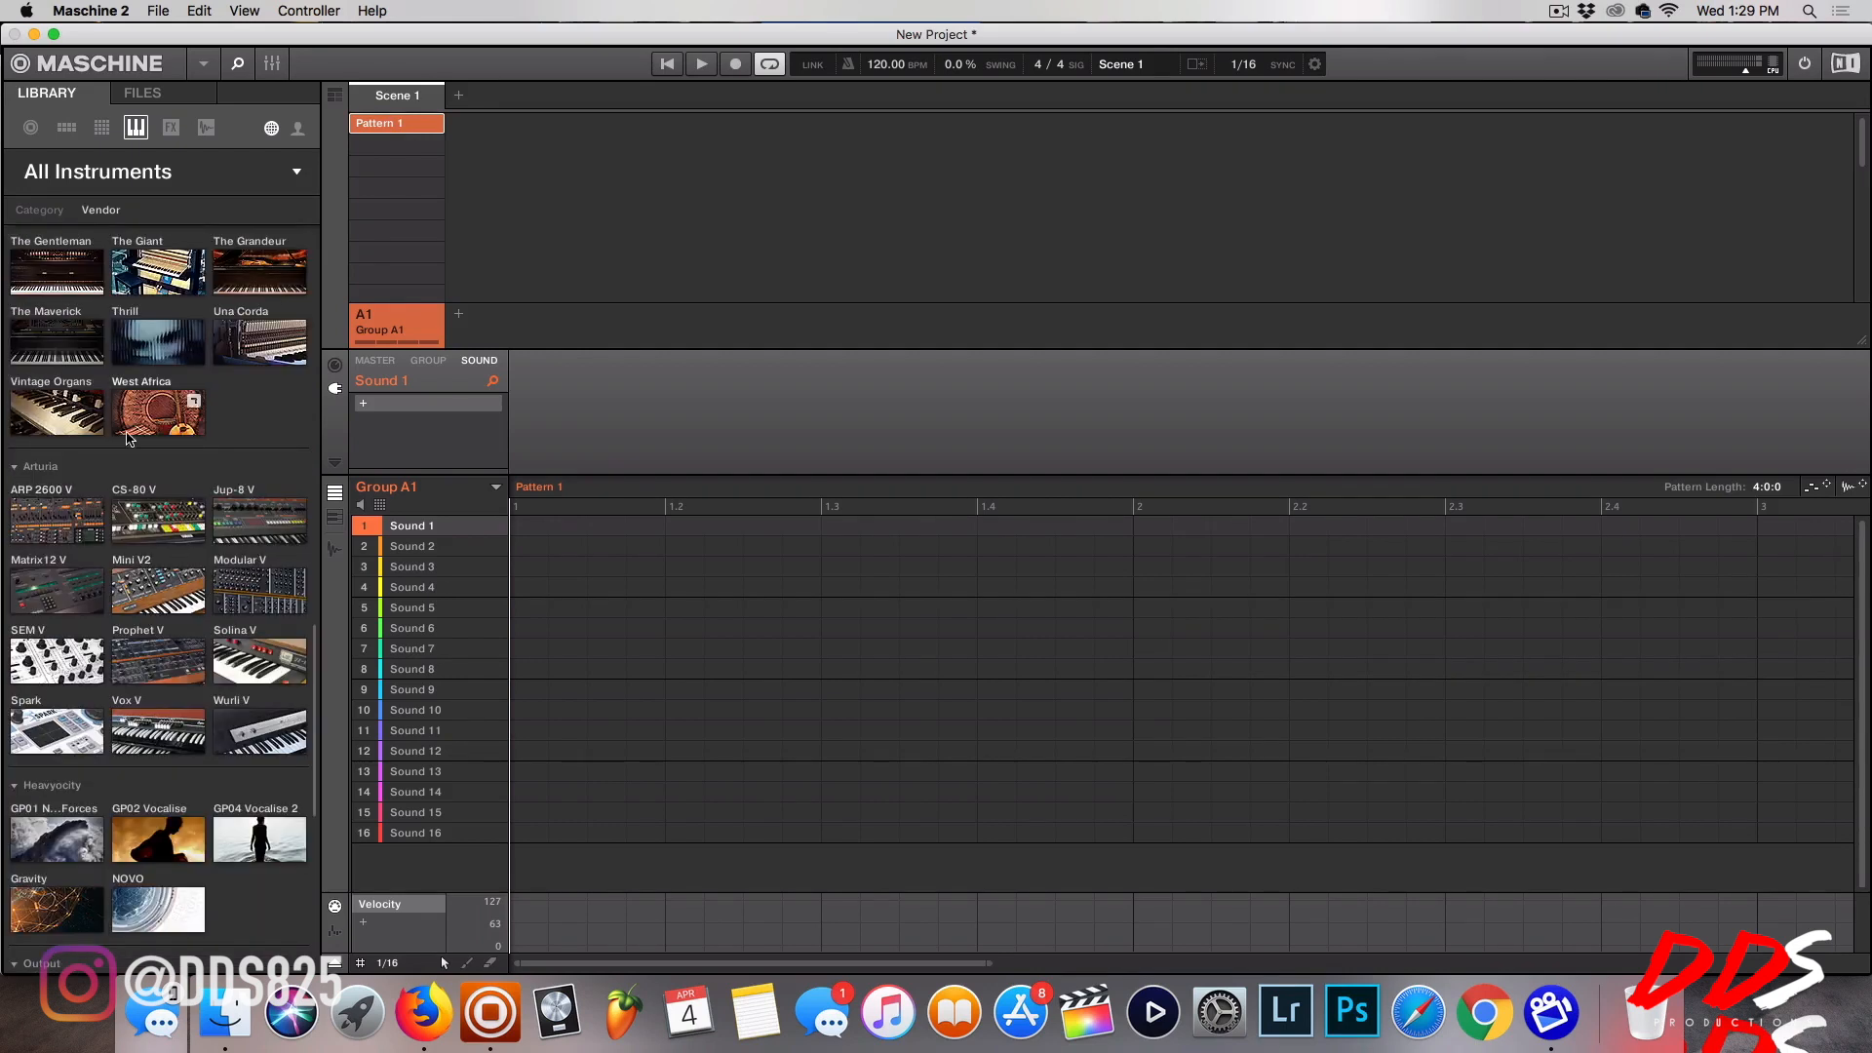
pyautogui.scroll(-3)
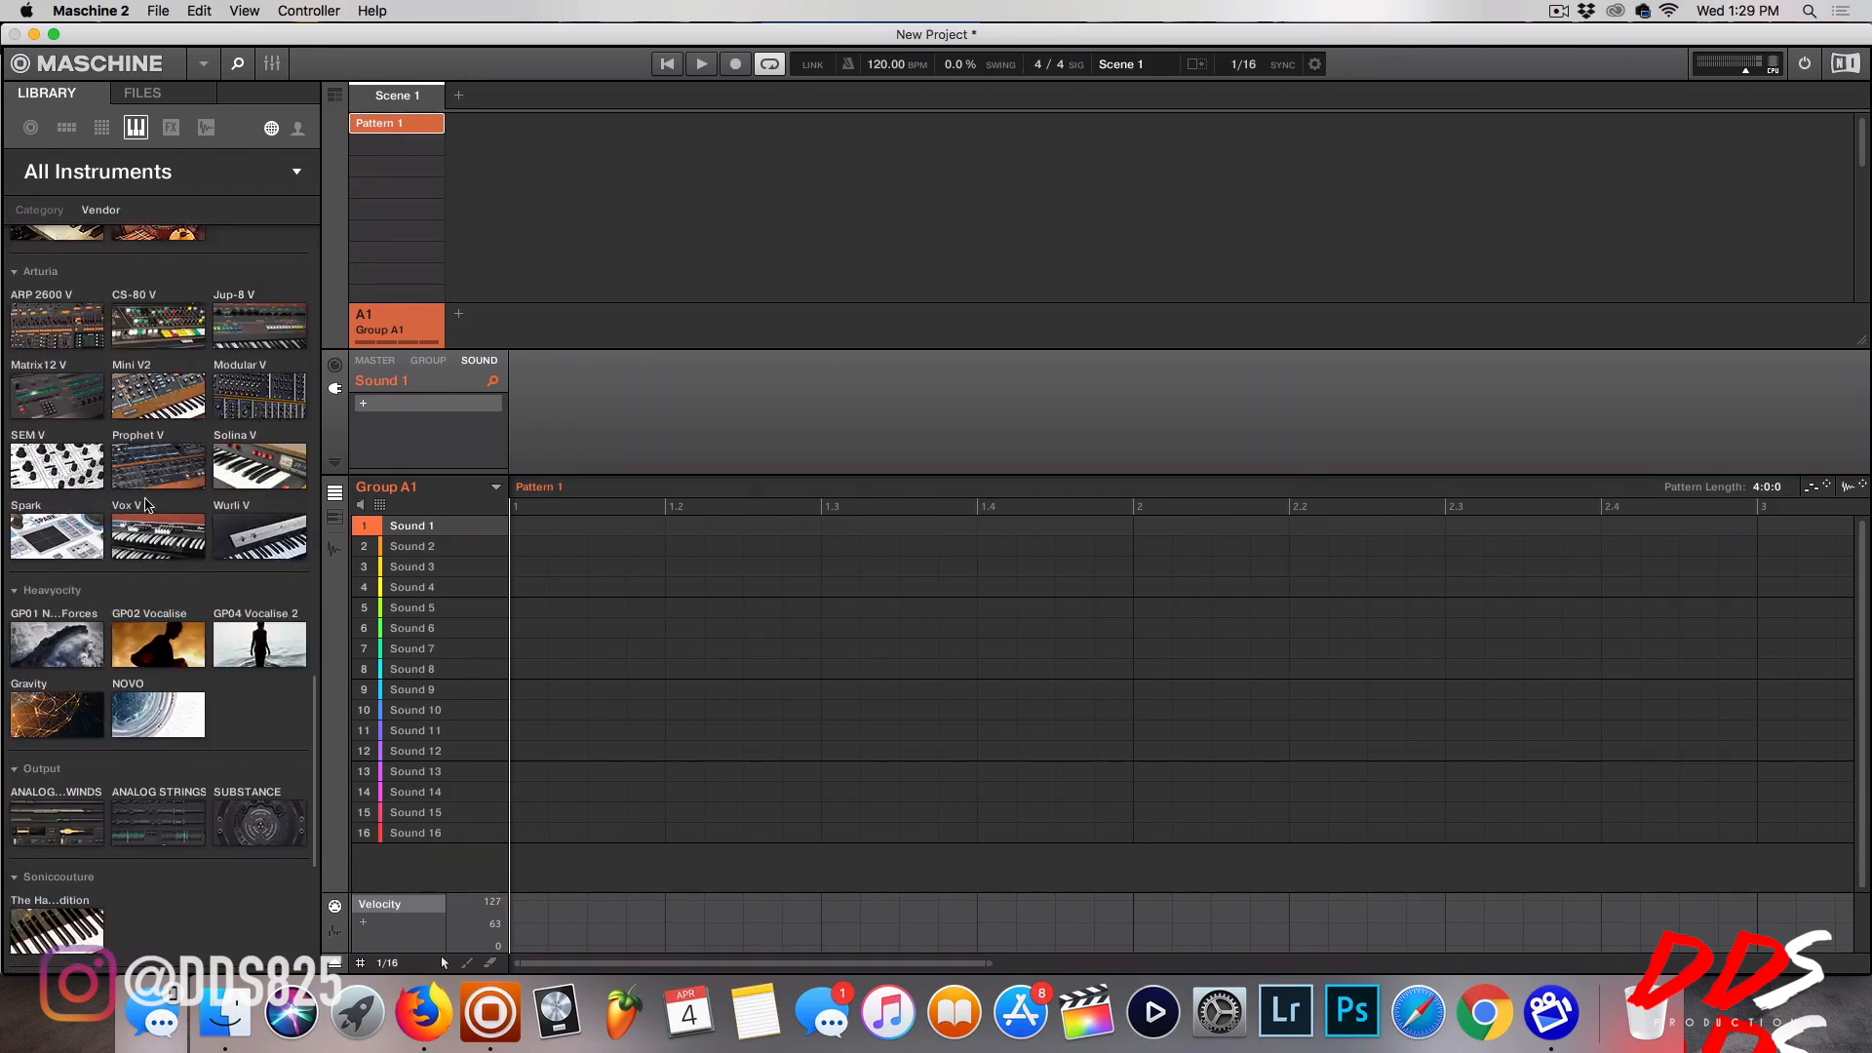
pyautogui.scroll(-3)
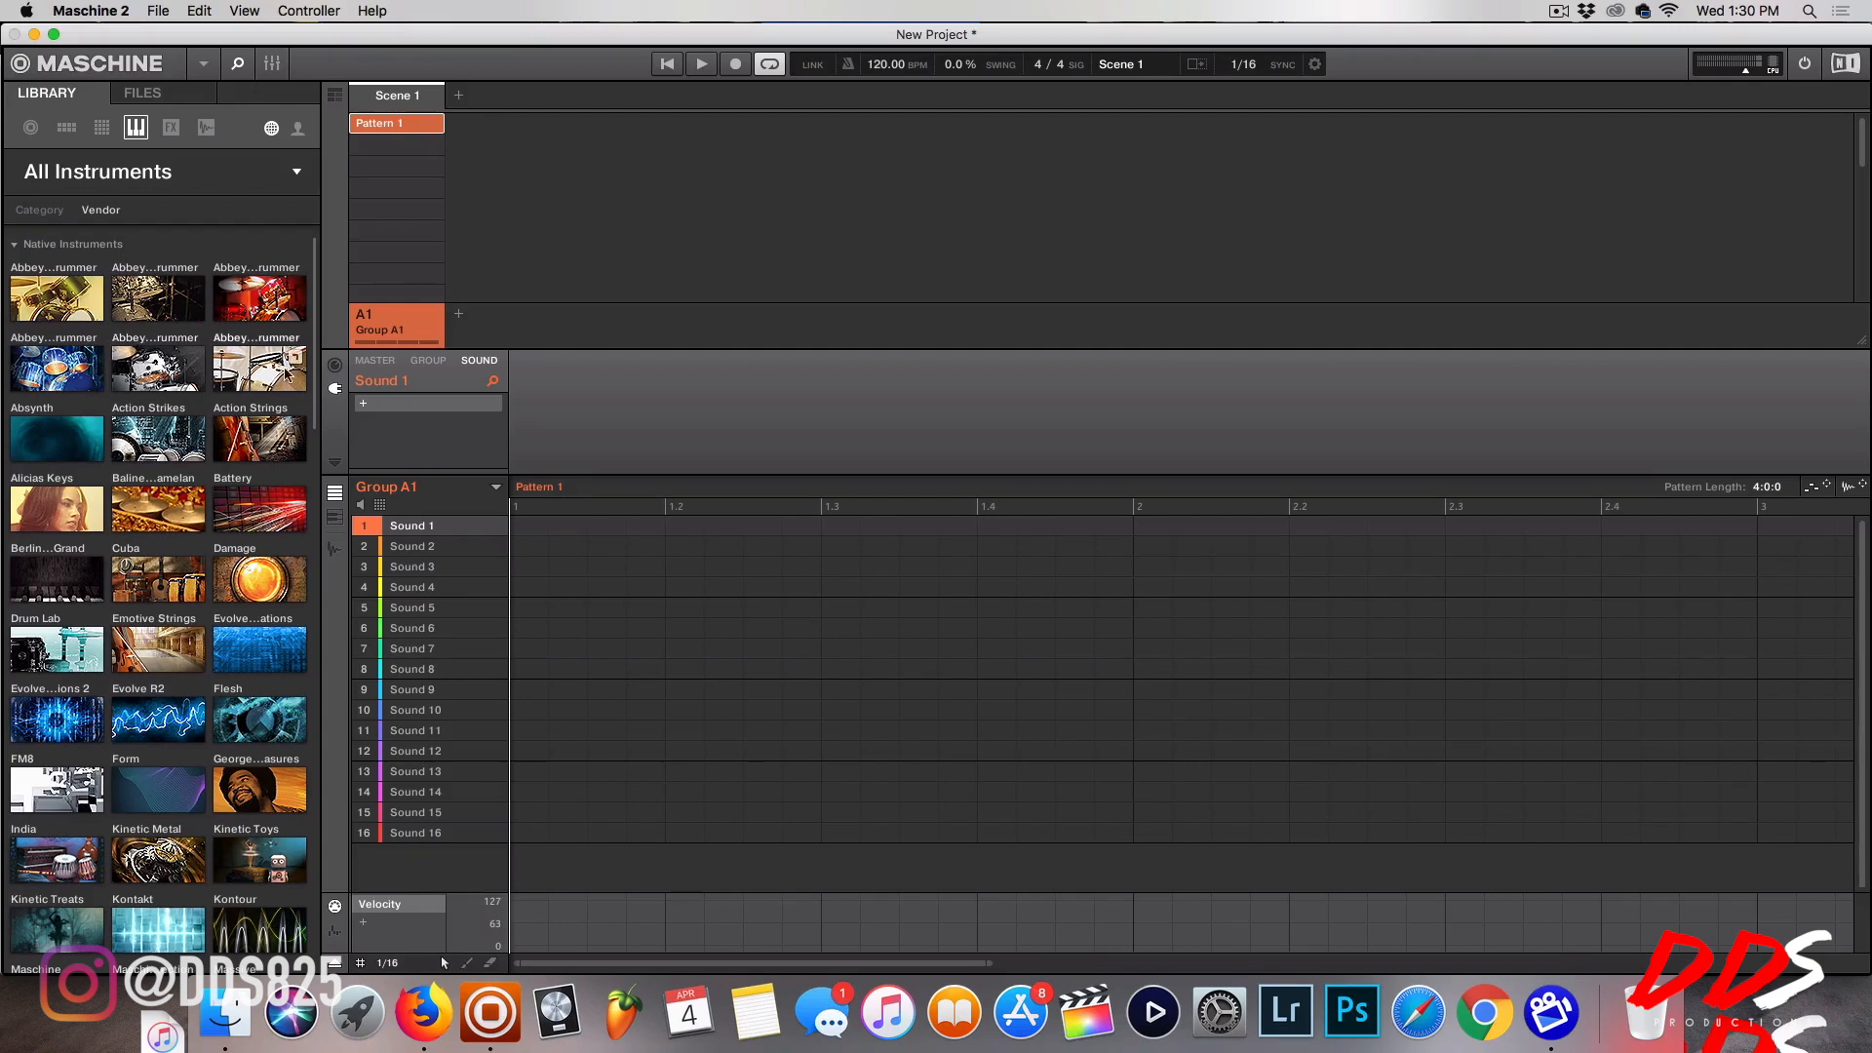
pyautogui.moveTo(34, 475)
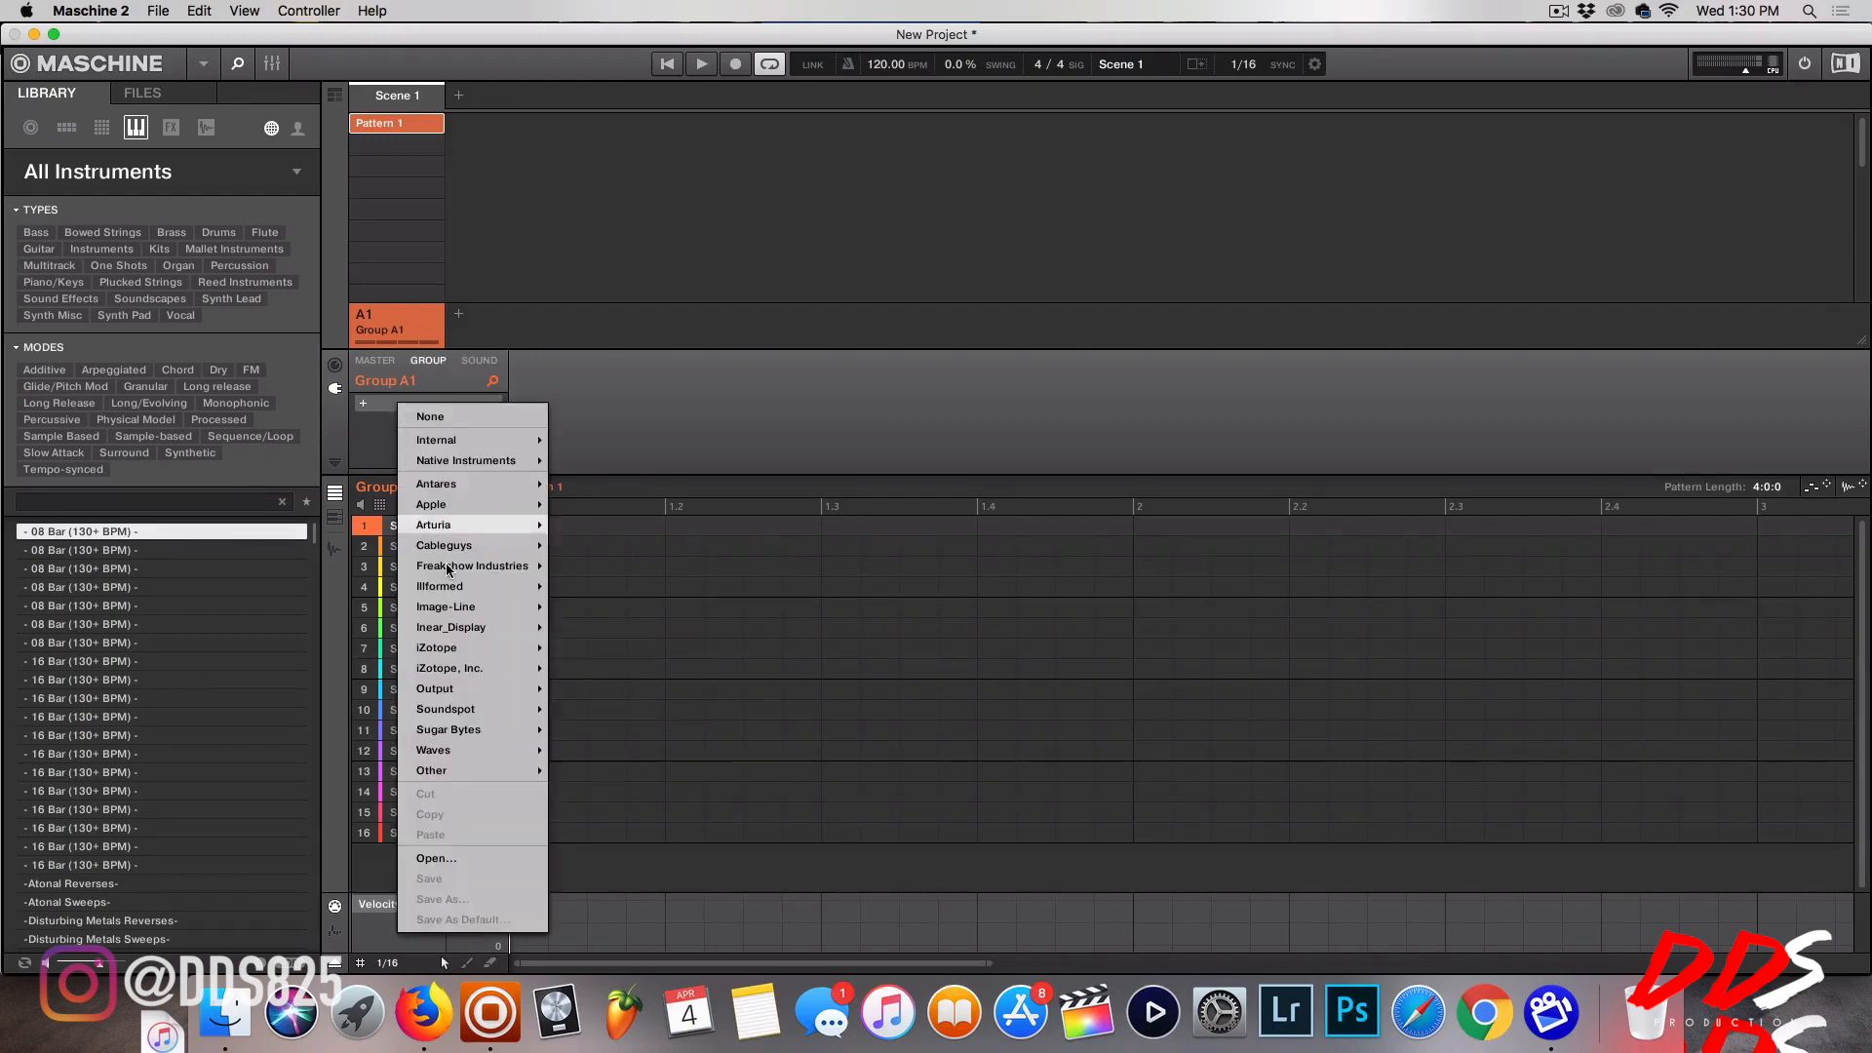
pyautogui.moveTo(446, 709)
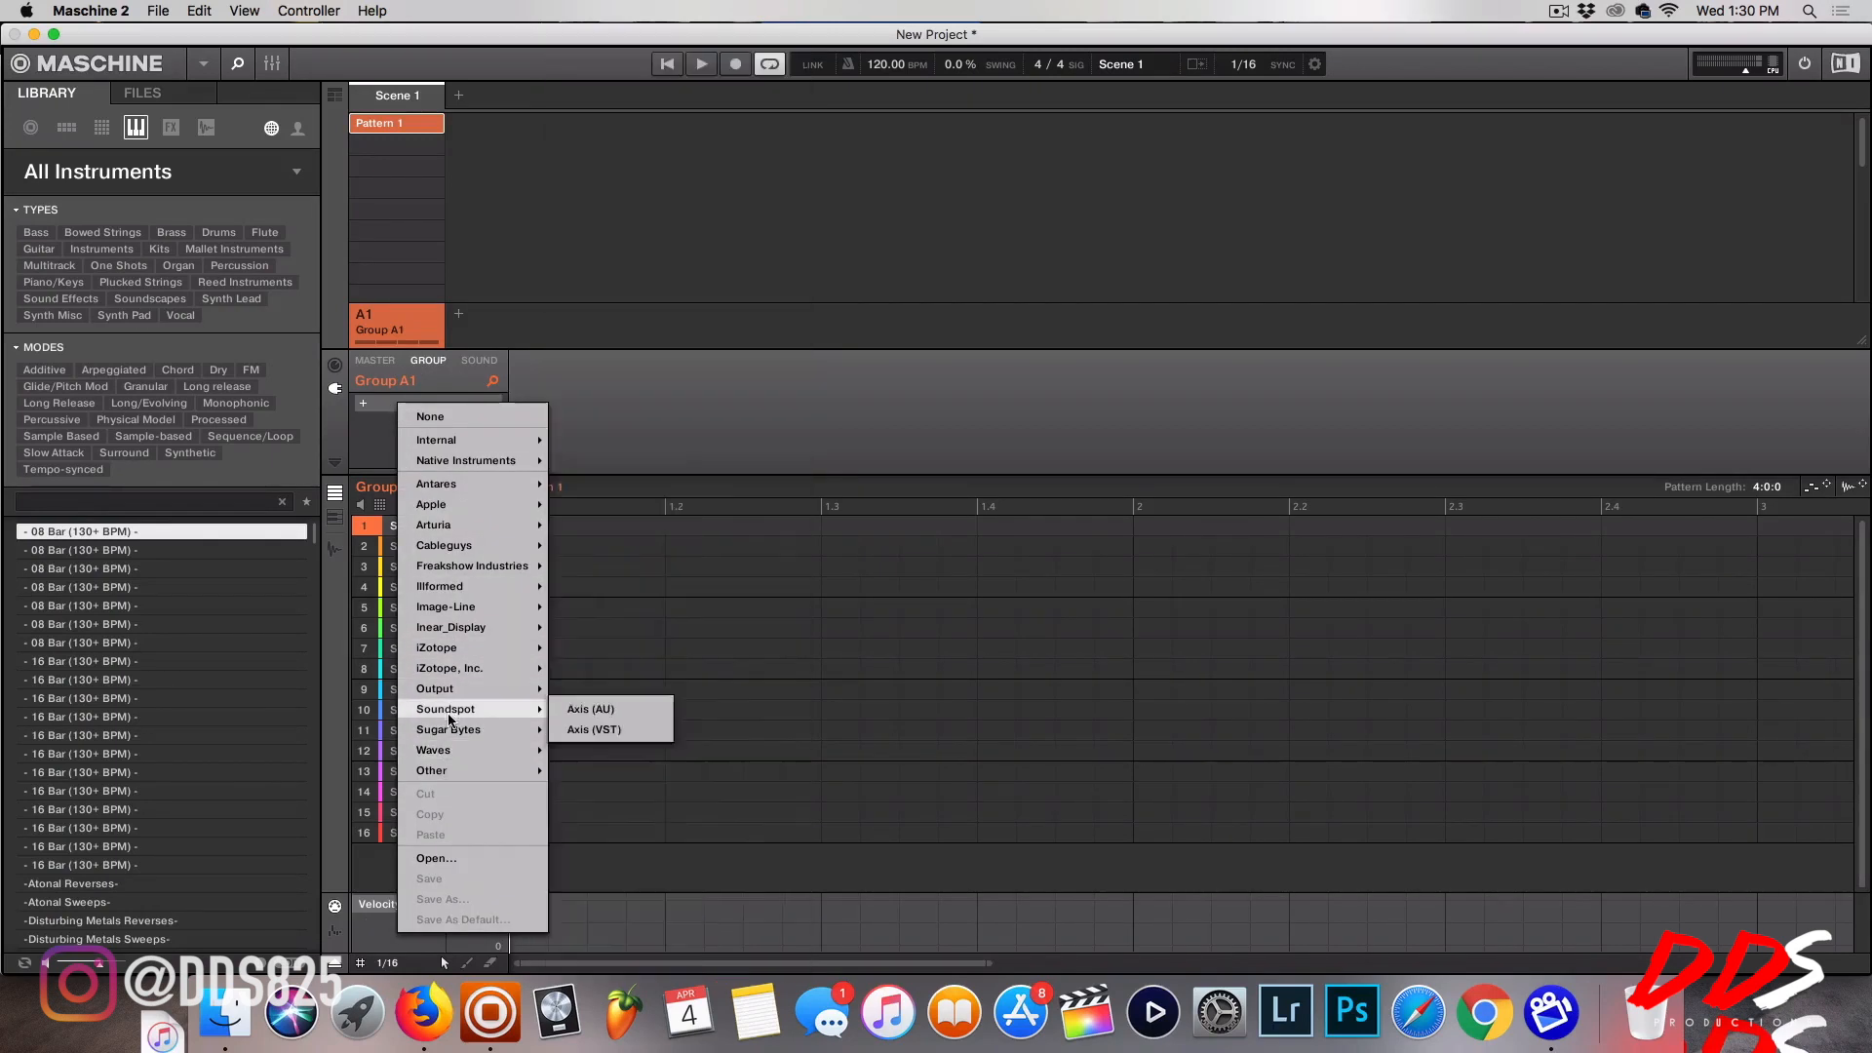
pyautogui.moveTo(481, 480)
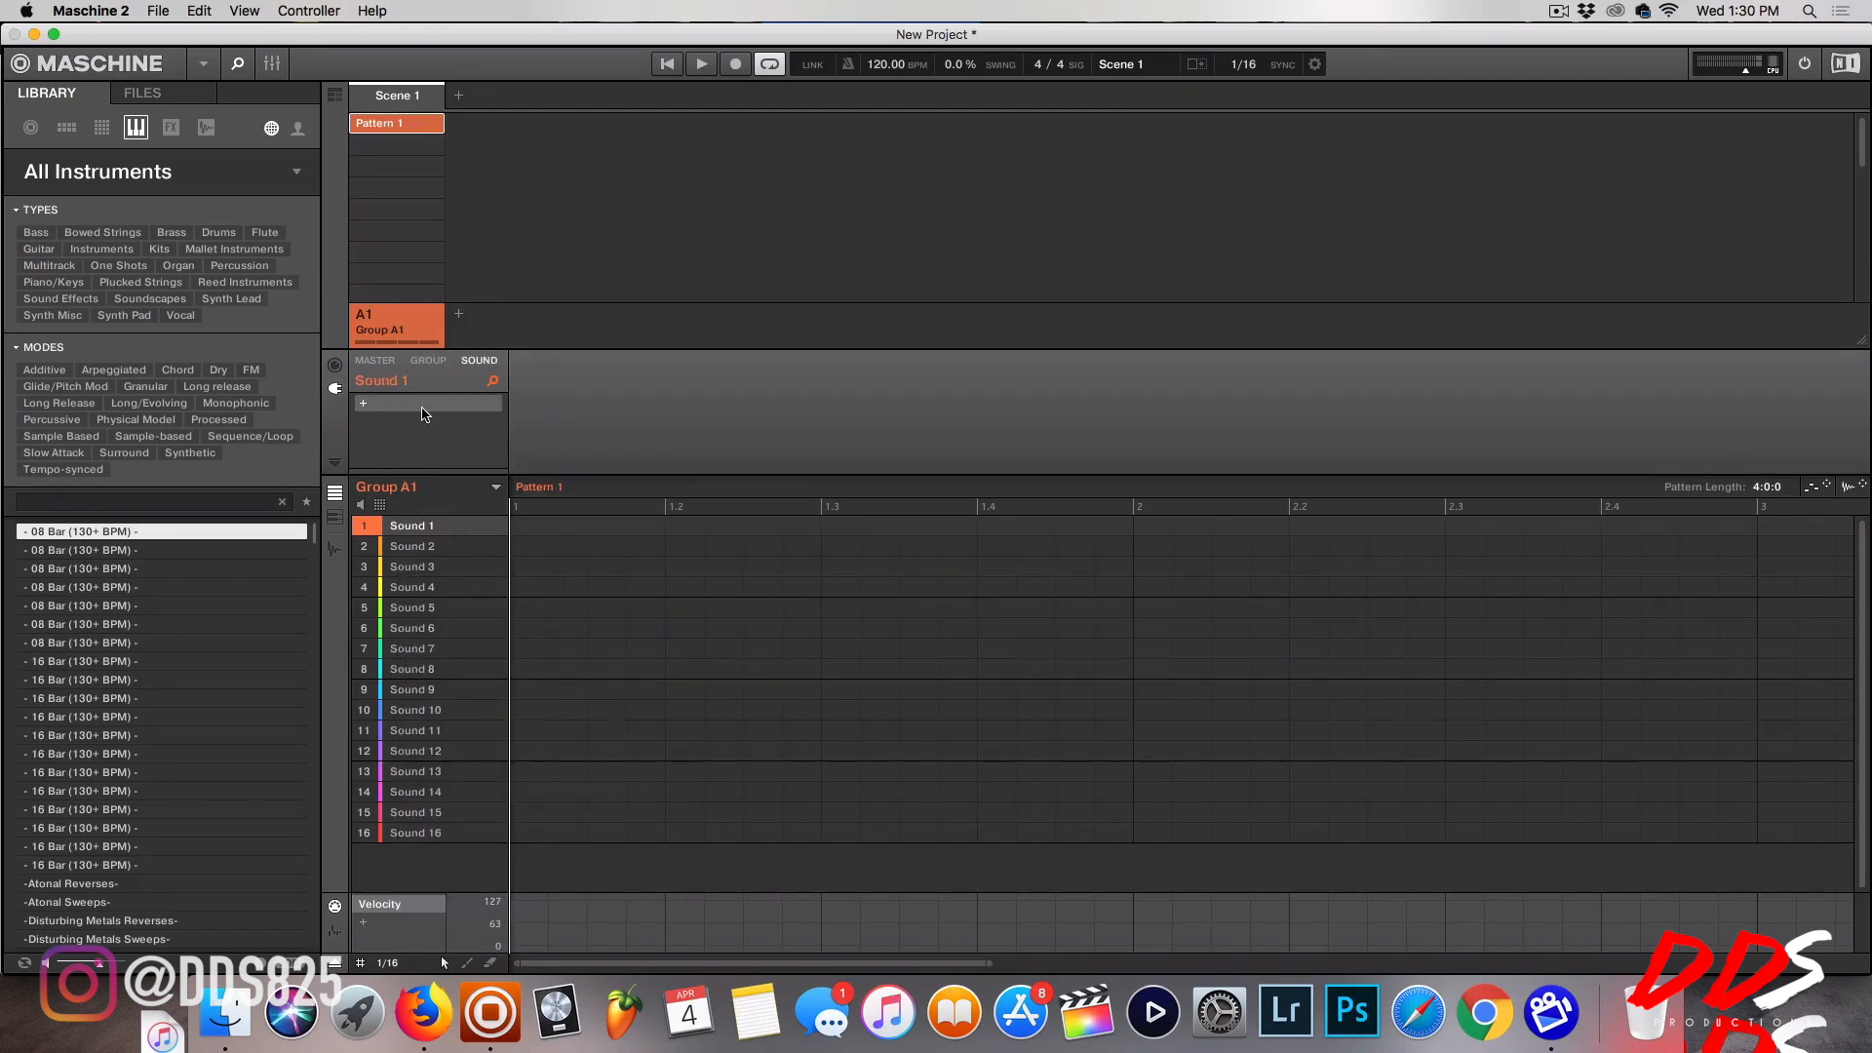
# Open Sound 1's empty plug-in slot menu to reveal Spectrasonics' Keyscape and Omnisphere.
pyautogui.click(417, 403)
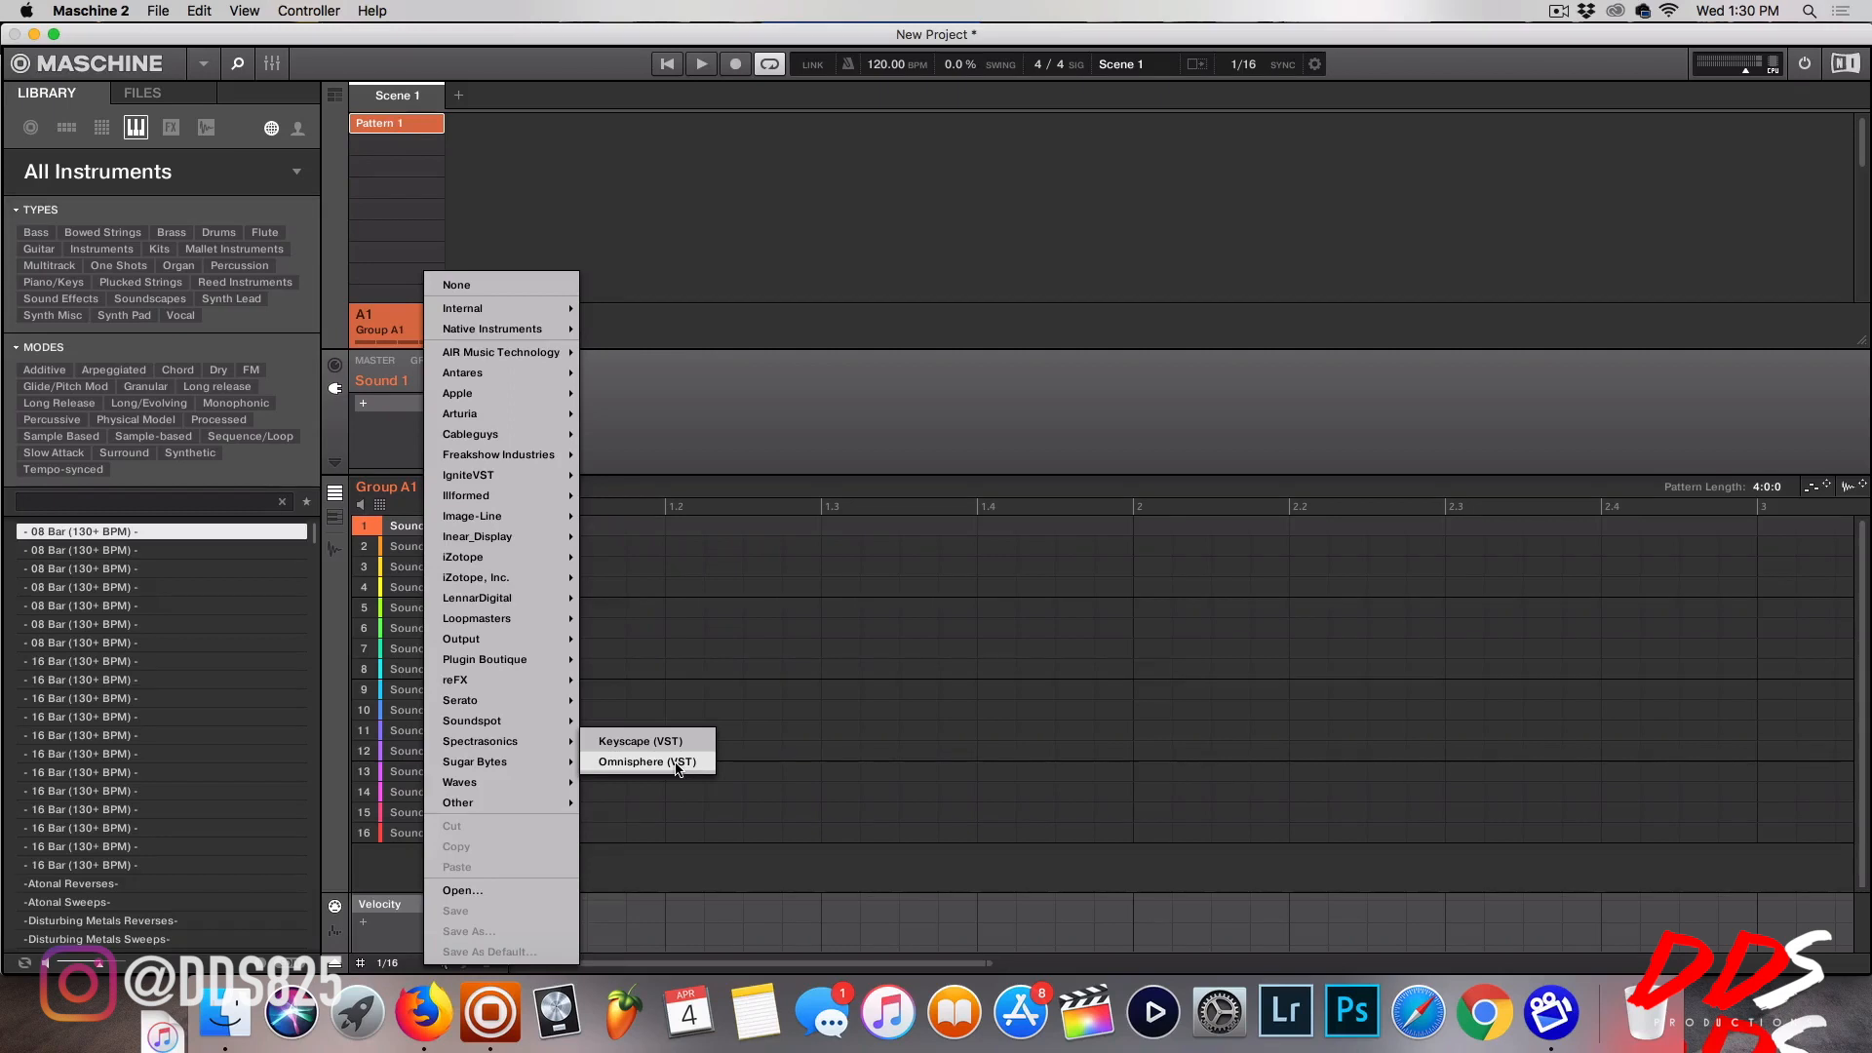
# Load Spectrasonics Omnisphere (VST) onto Sound 1, then close its plug-in window.
pyautogui.click(650, 761)
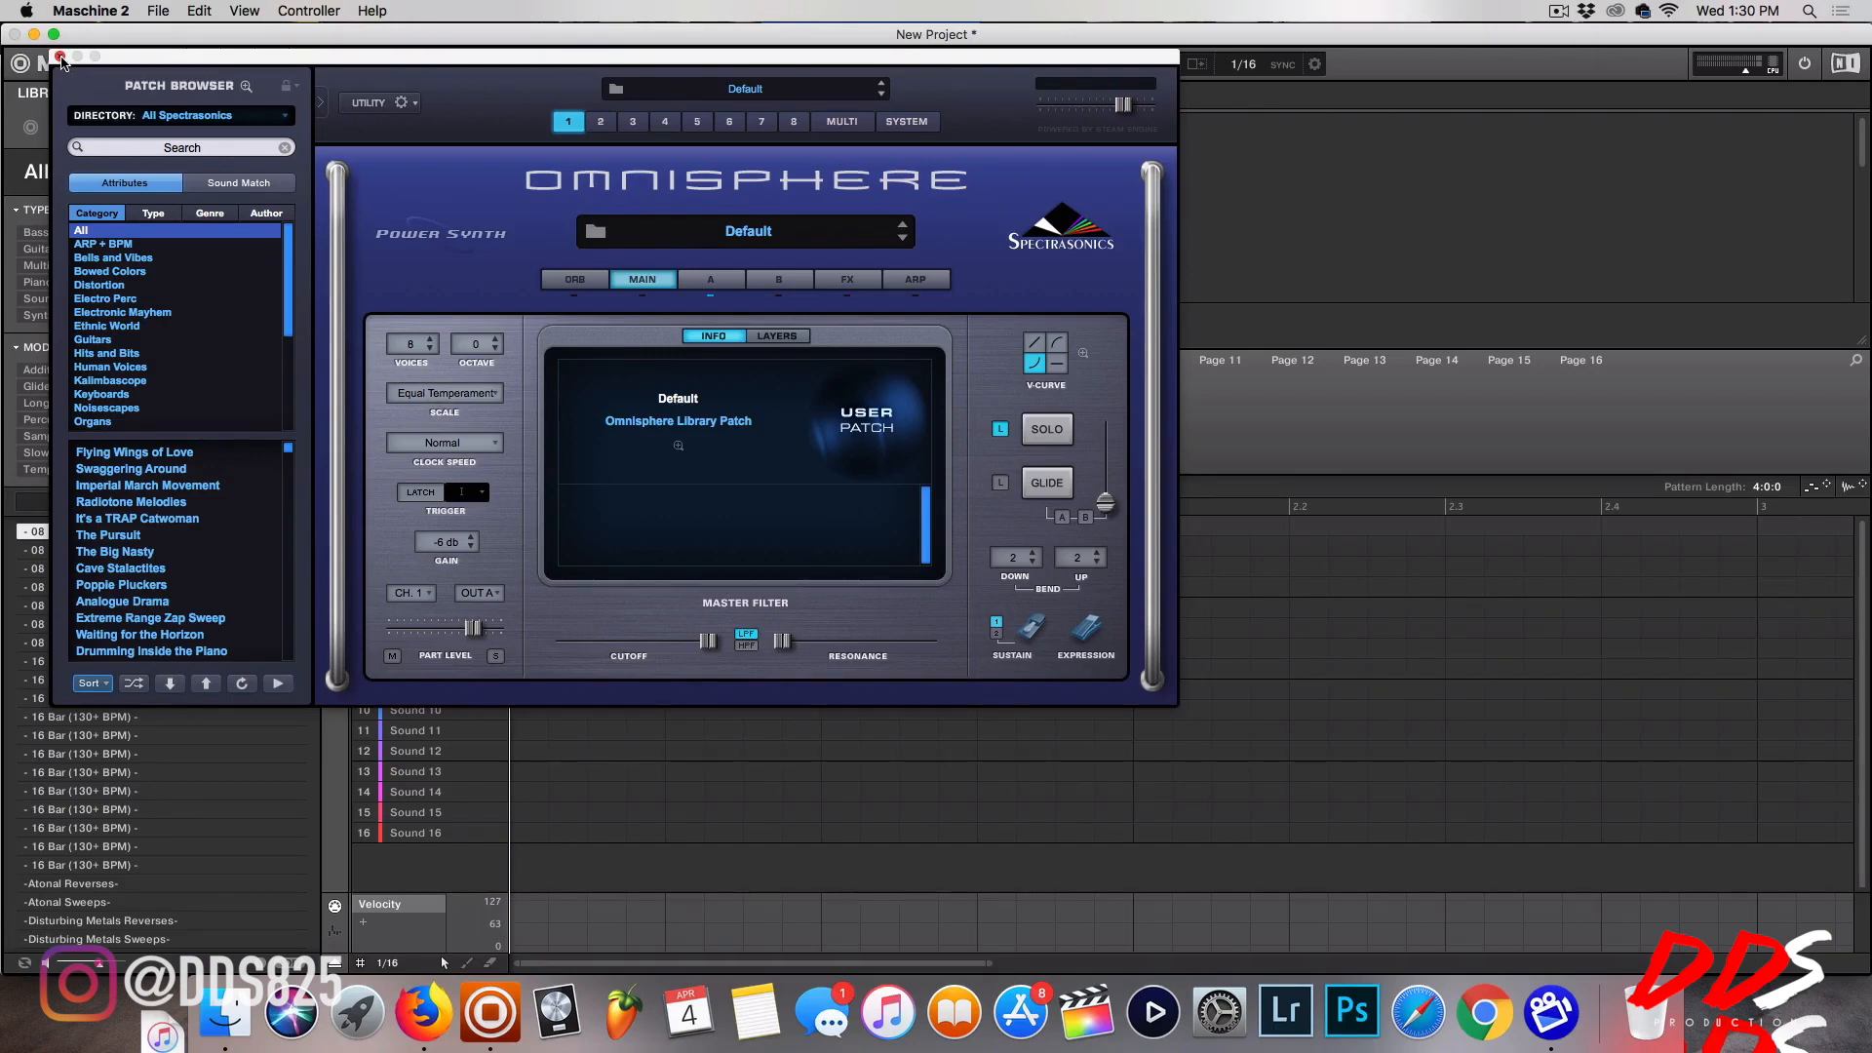
pyautogui.click(61, 55)
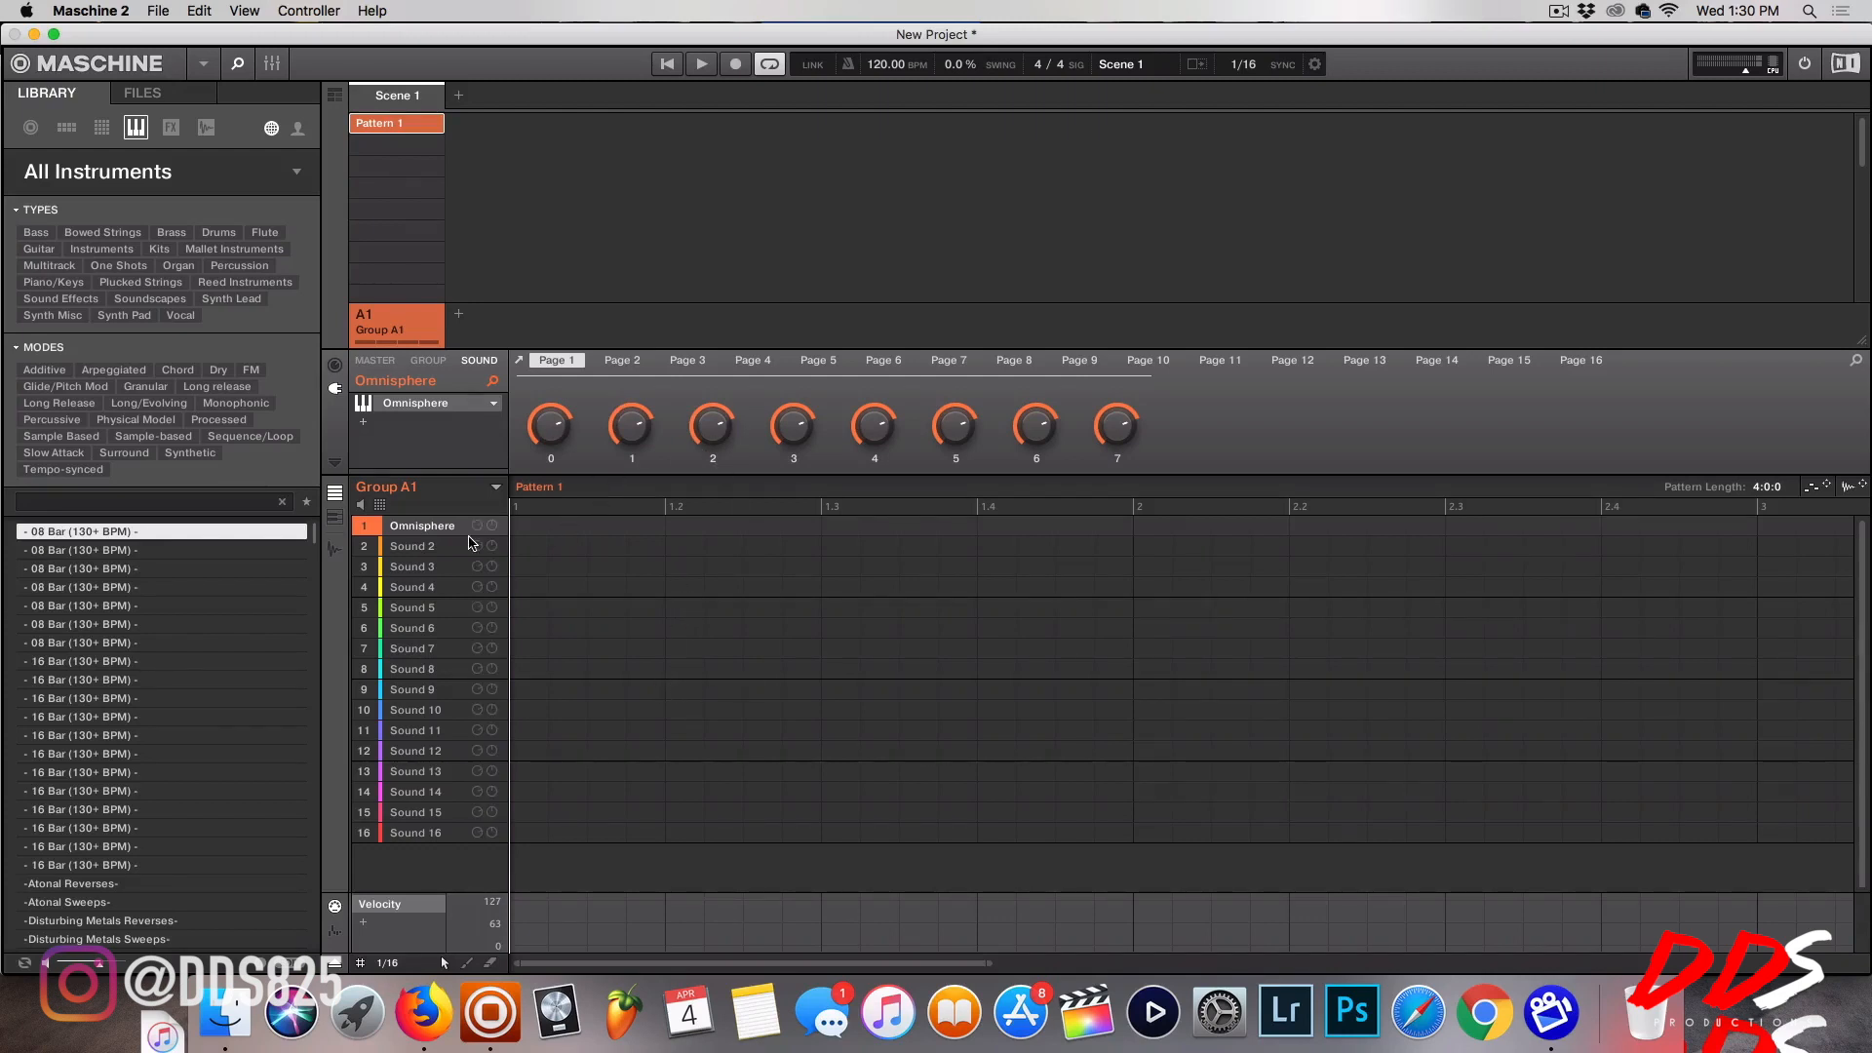
pyautogui.moveTo(492, 394)
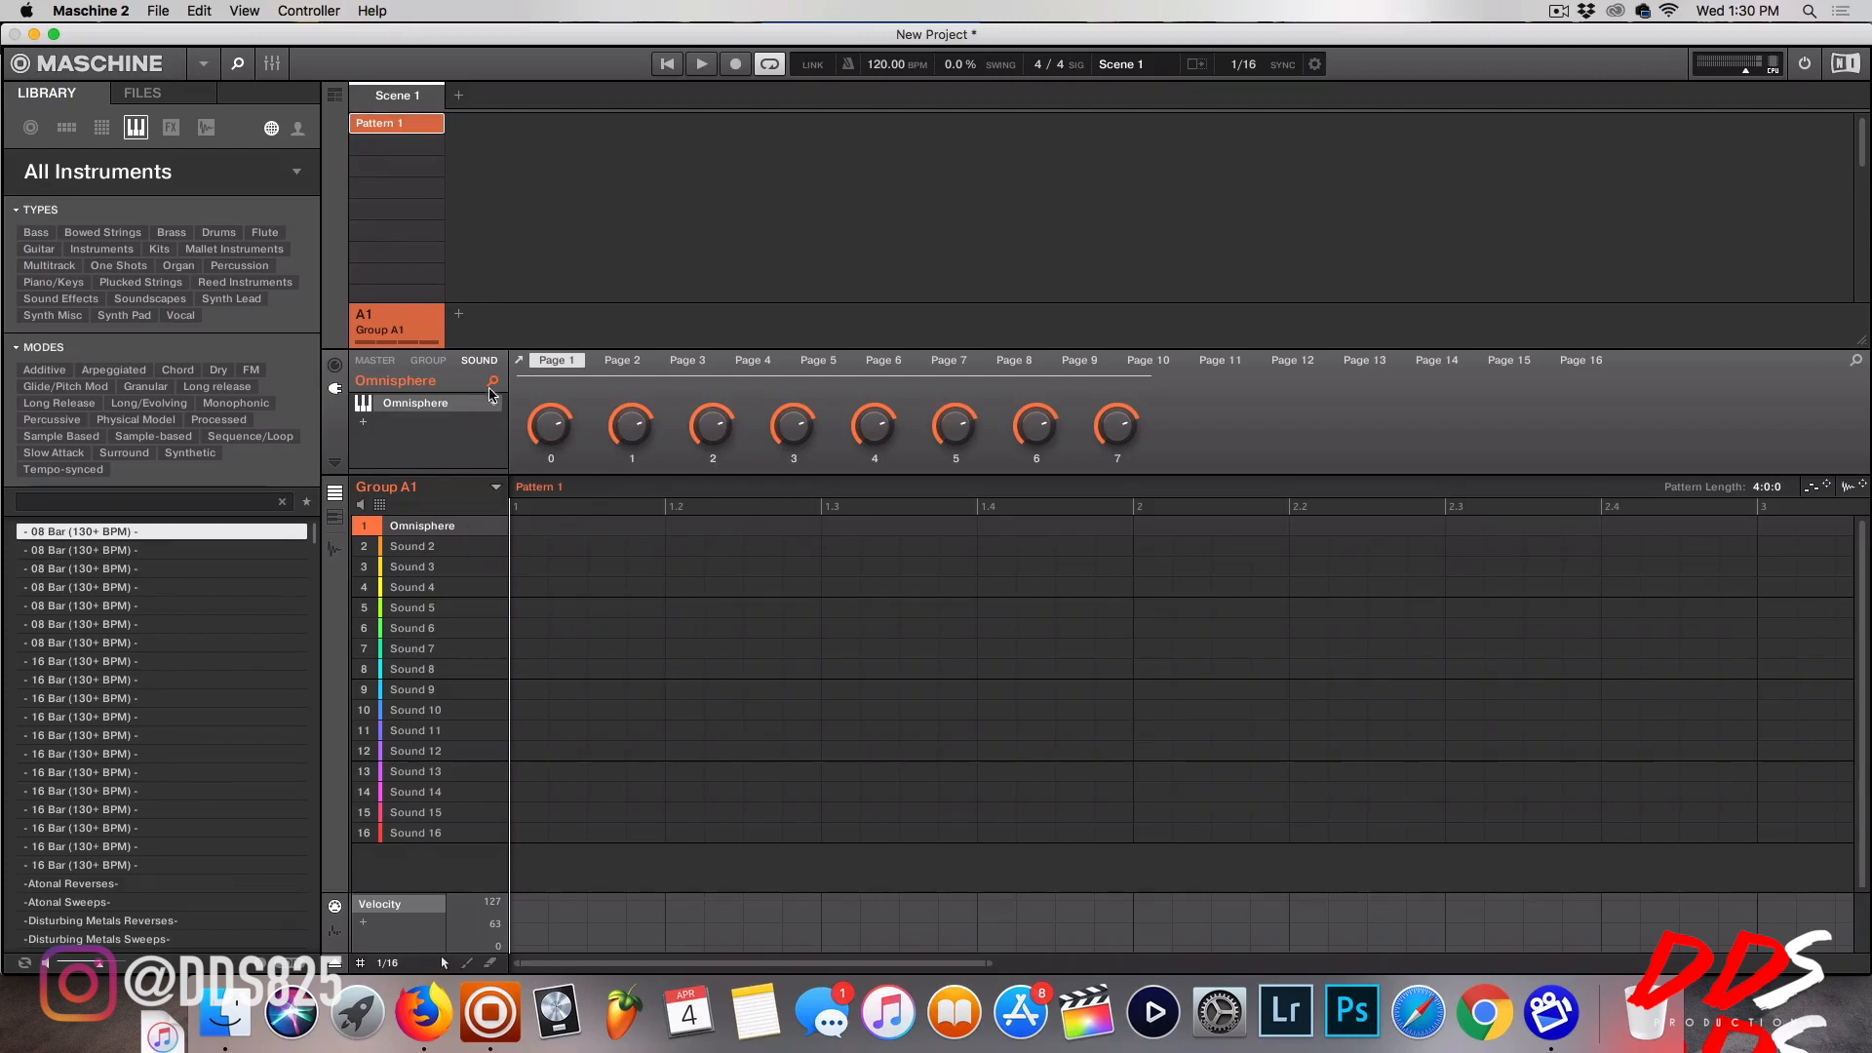
pyautogui.moveTo(498, 398)
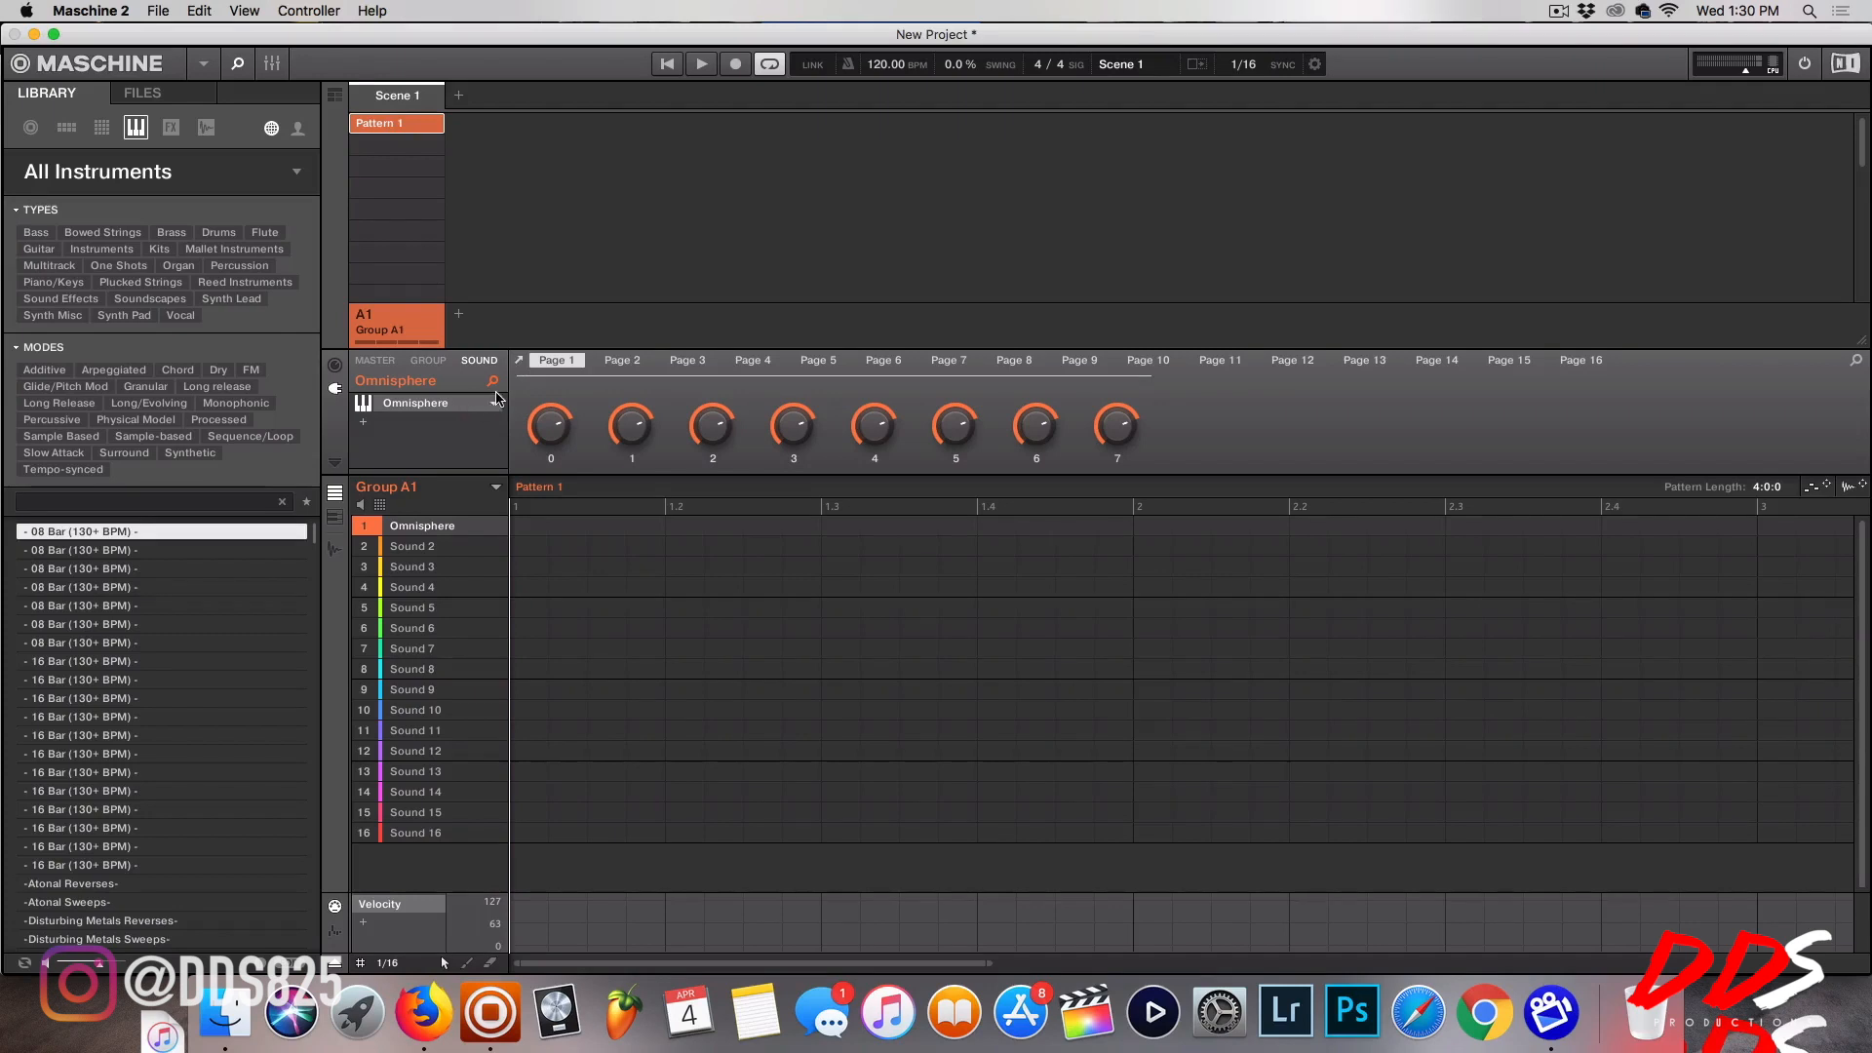
pyautogui.moveTo(520, 367)
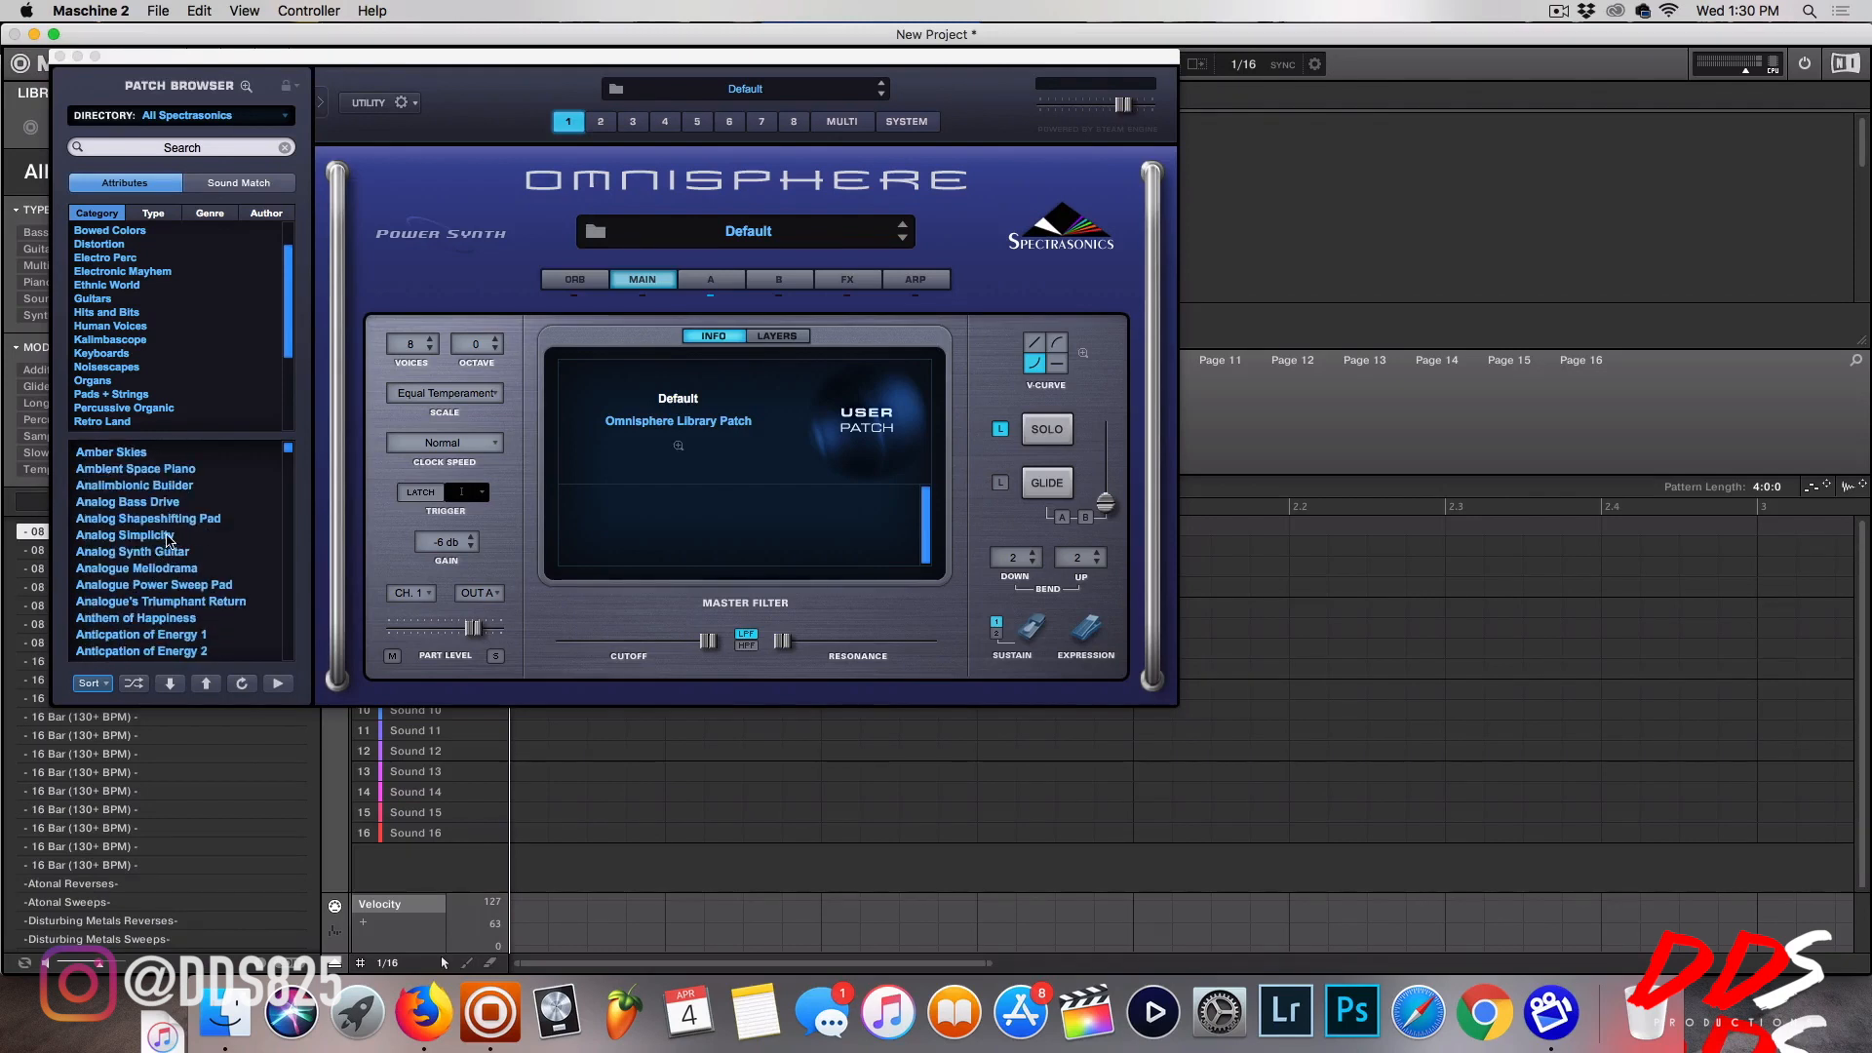
# Scroll Omnisphere's patch list, then reopen the plug-in vendor menu for Sound 1's Omnisphere slot.
pyautogui.scroll(-3)
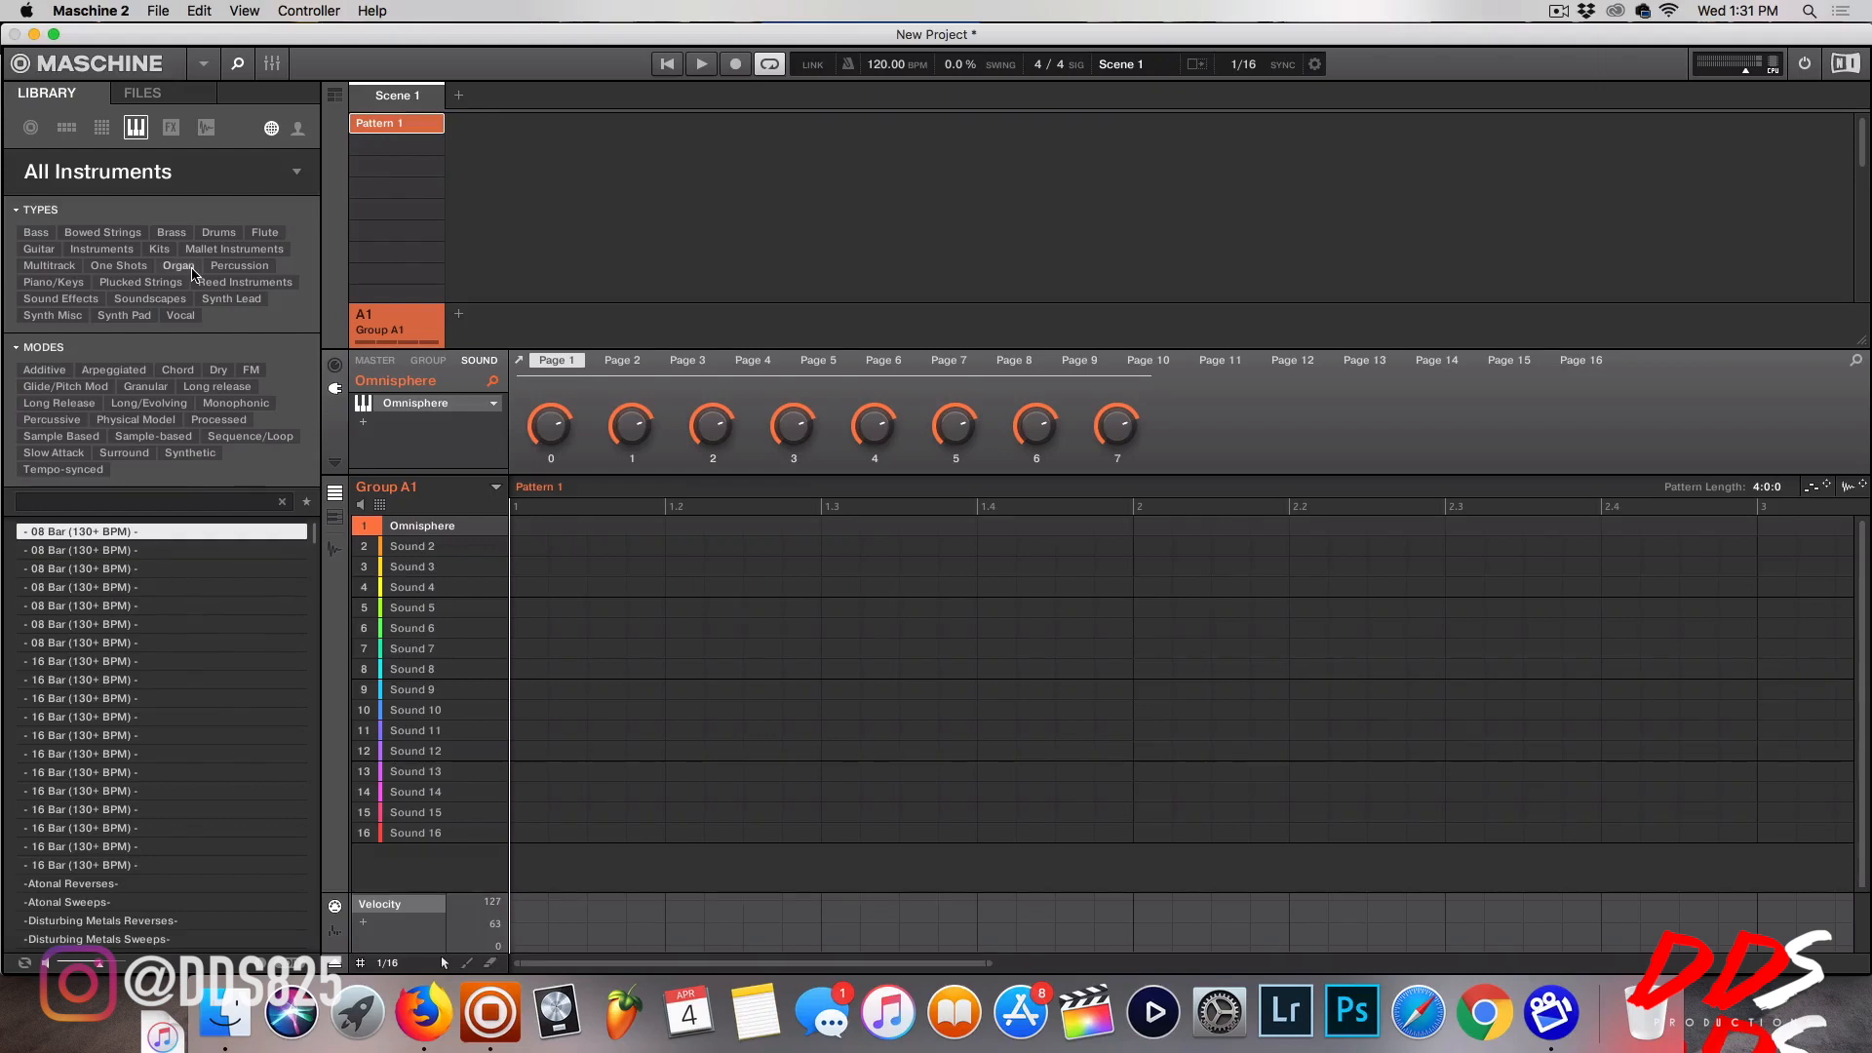
pyautogui.moveTo(475, 366)
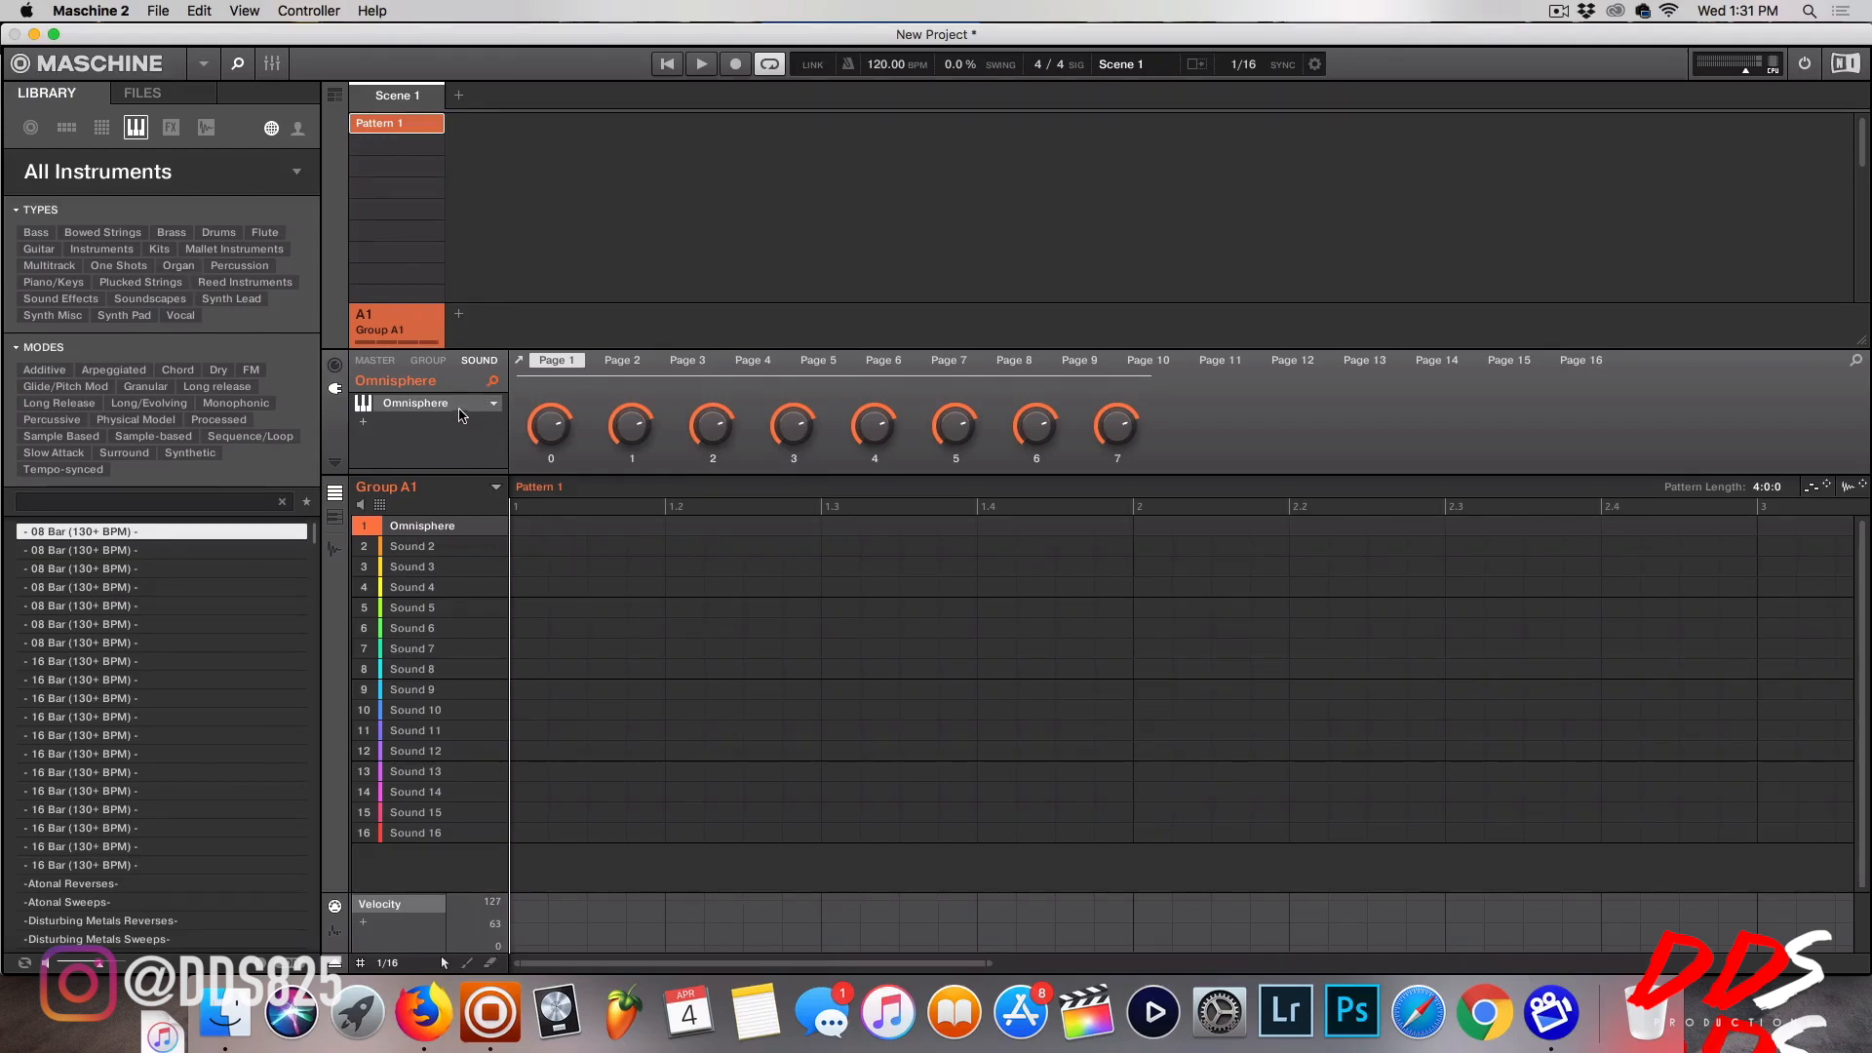
pyautogui.click(492, 403)
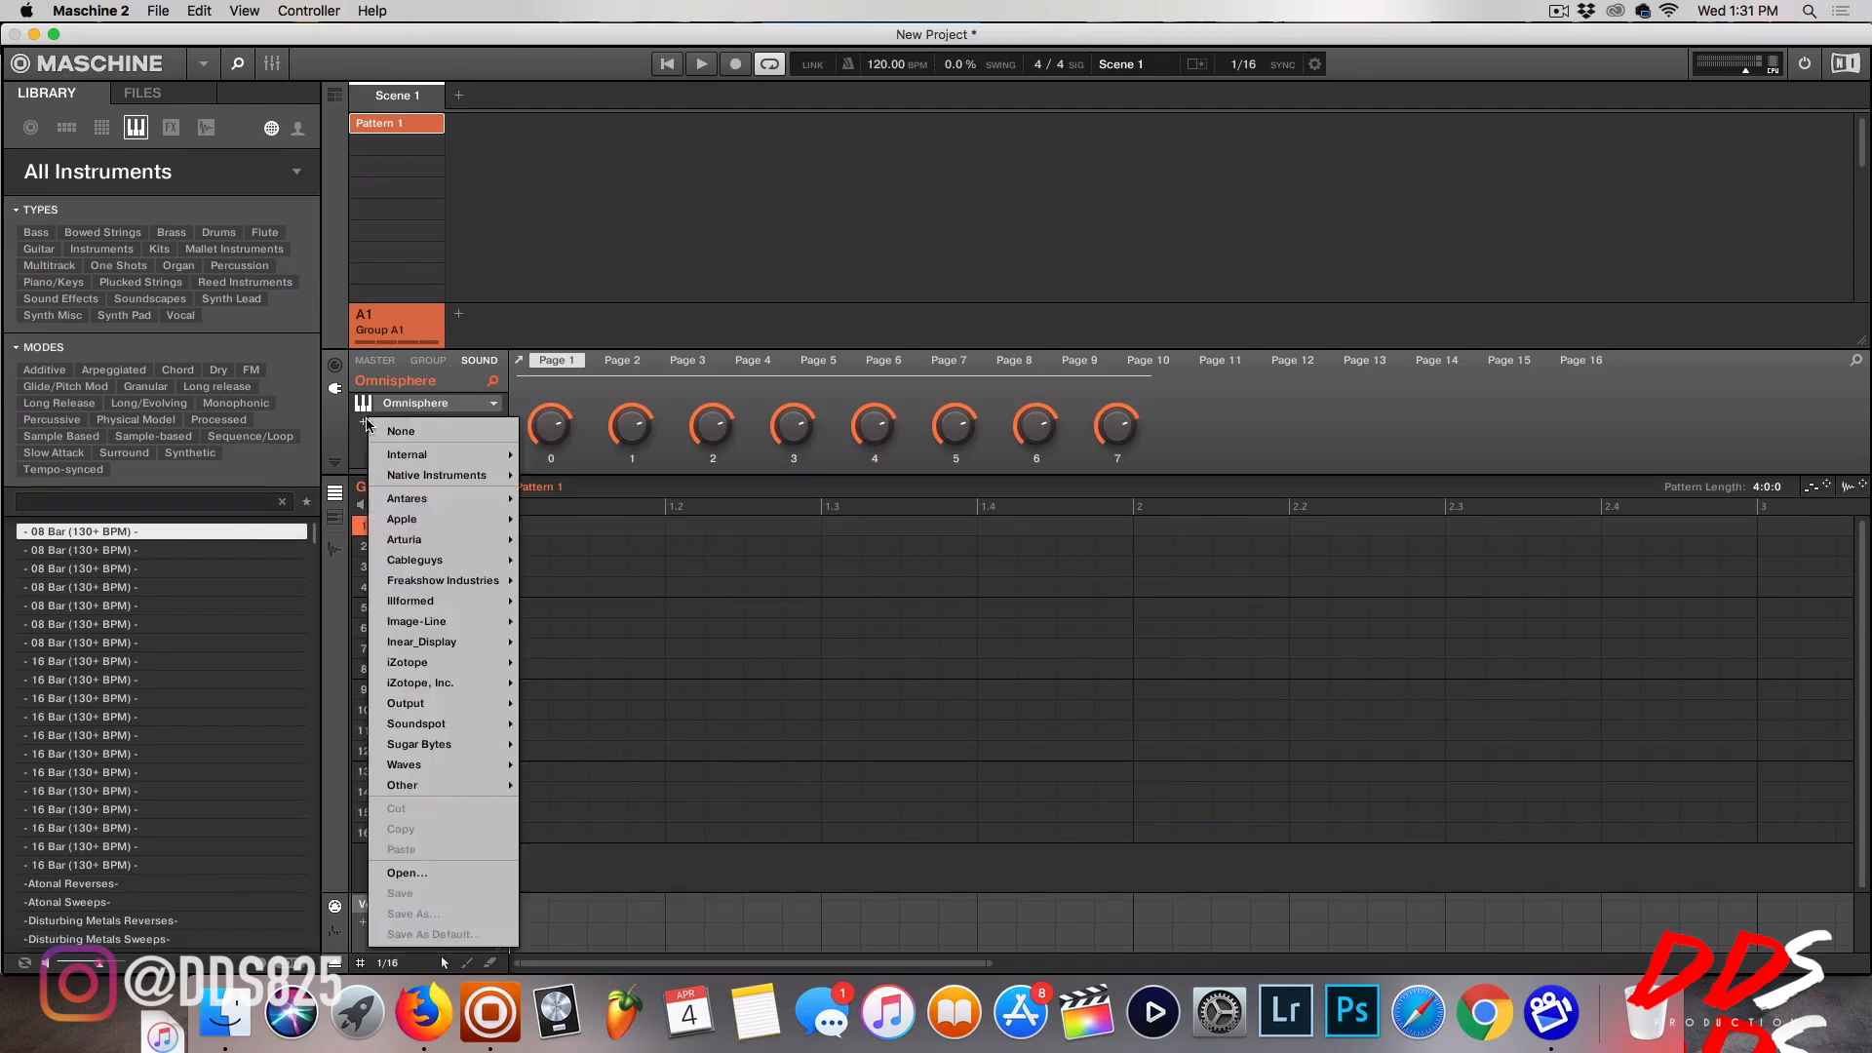